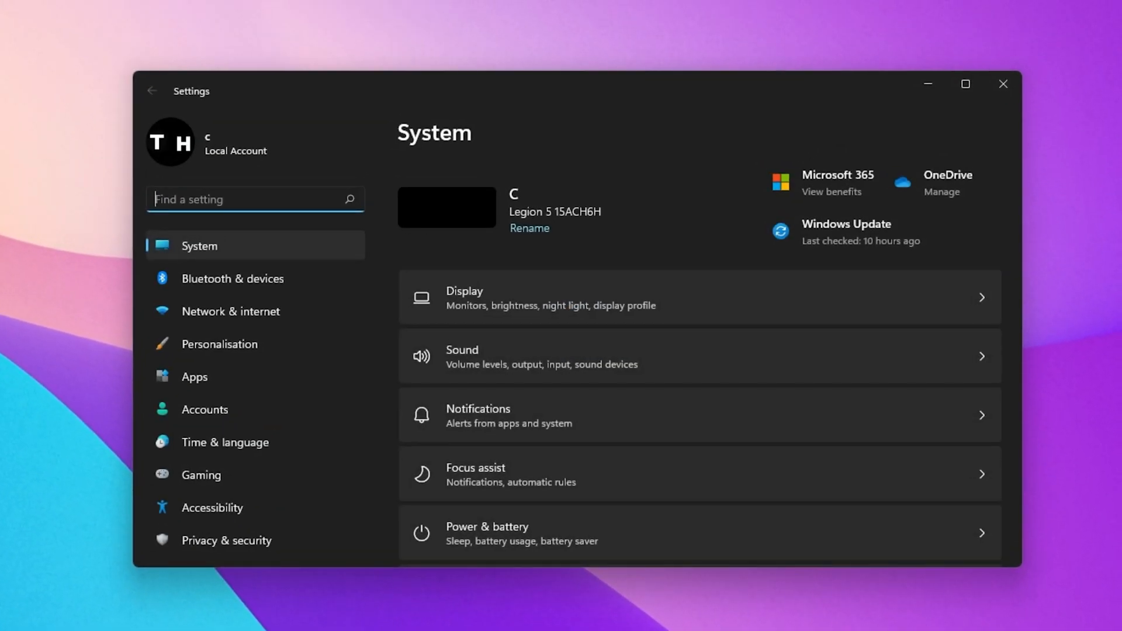
# - Show the System > Sound page with the output device list collapsed
pyautogui.click(544, 356)
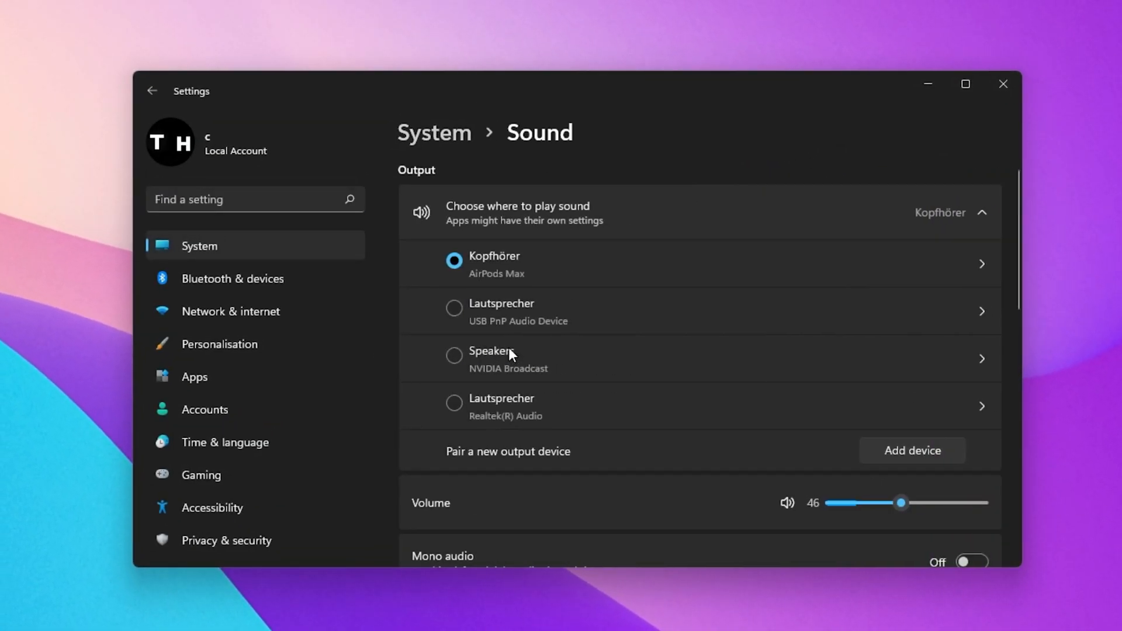
pyautogui.moveTo(1024, 213)
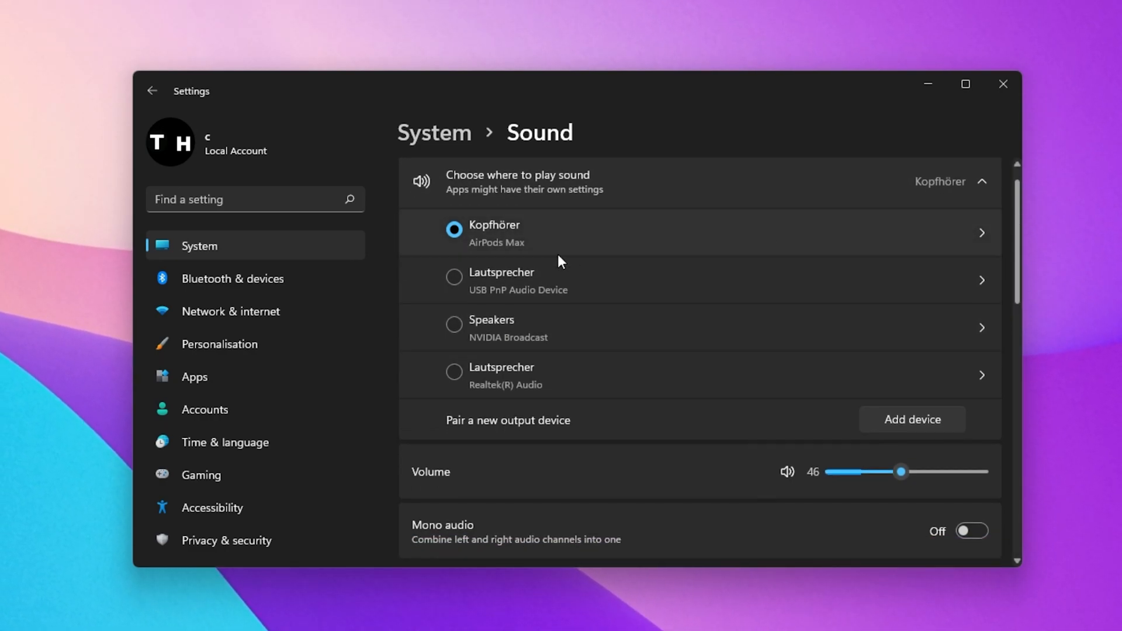
pyautogui.click(984, 181)
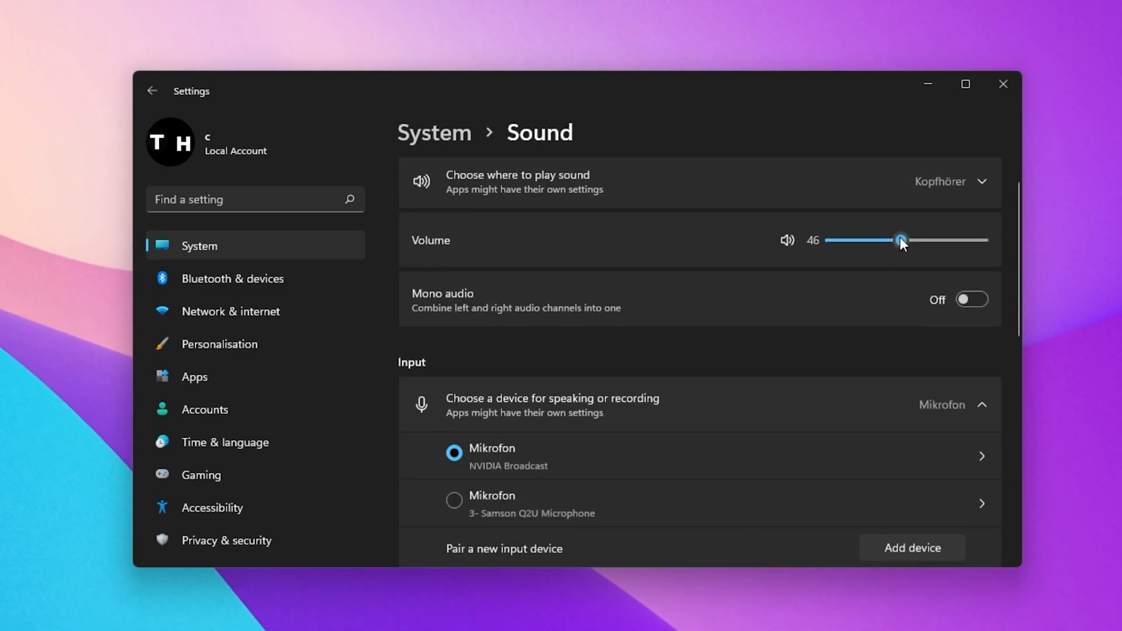
pyautogui.moveTo(982, 191)
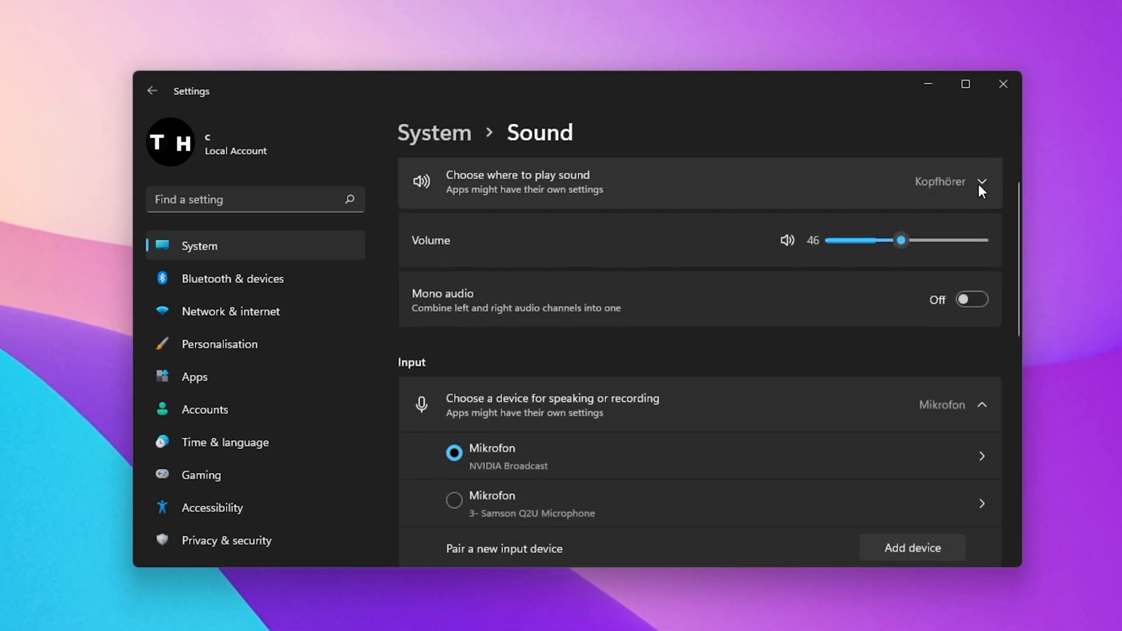
# - Open Kopfhörer (AirPods Max) properties, keeping the 2 channel, 16 bit, 44100 Hz format
pyautogui.click(644, 182)
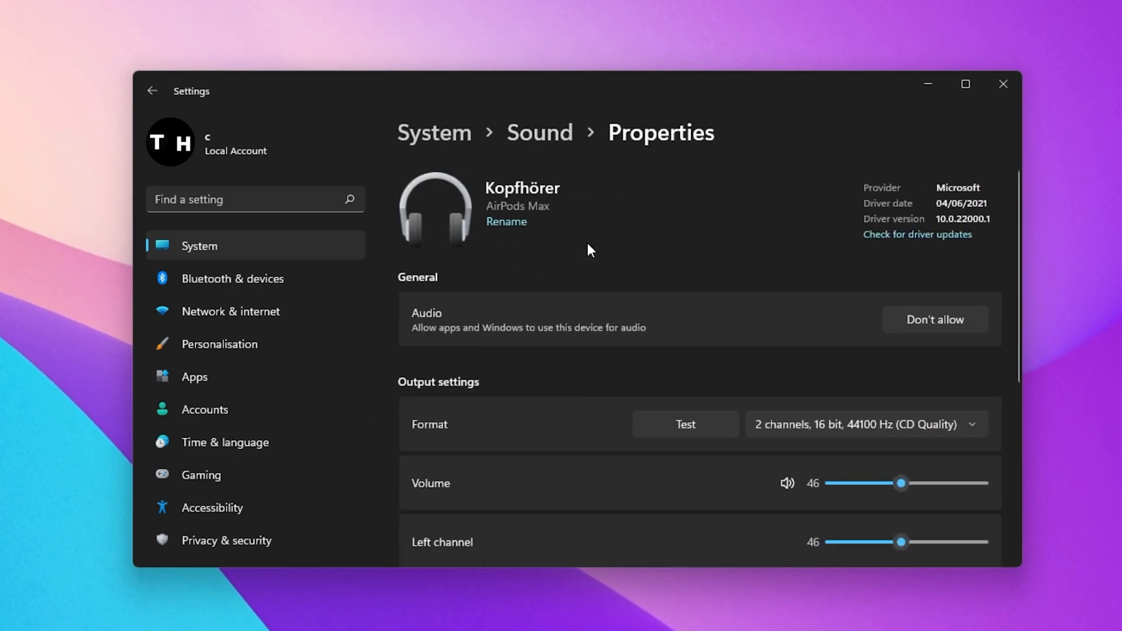
pyautogui.scroll(-3)
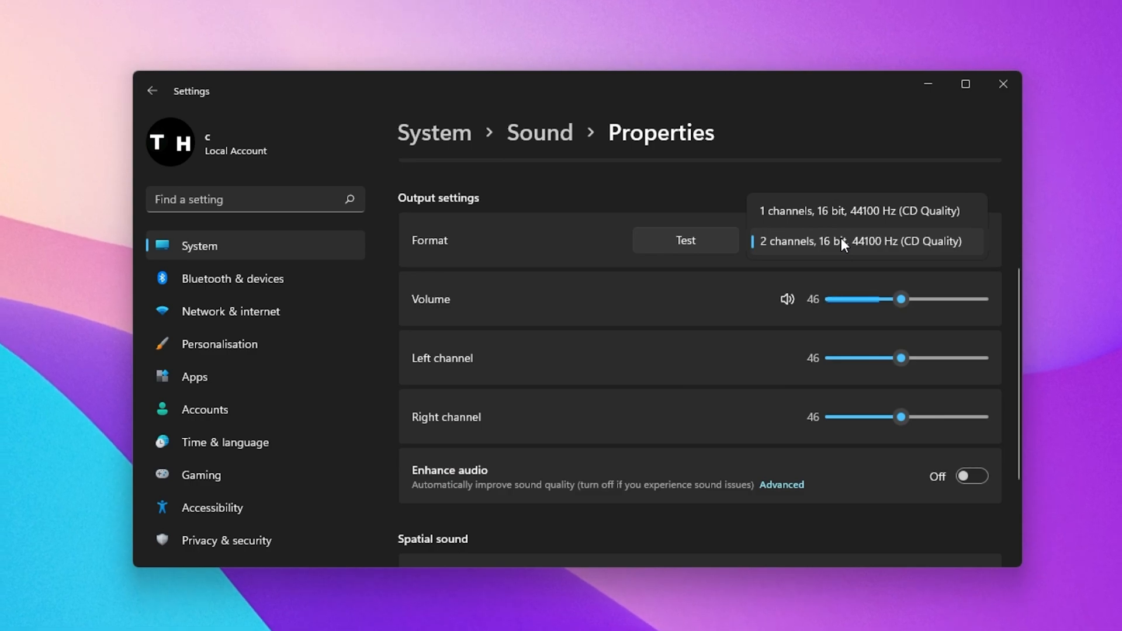
pyautogui.click(859, 242)
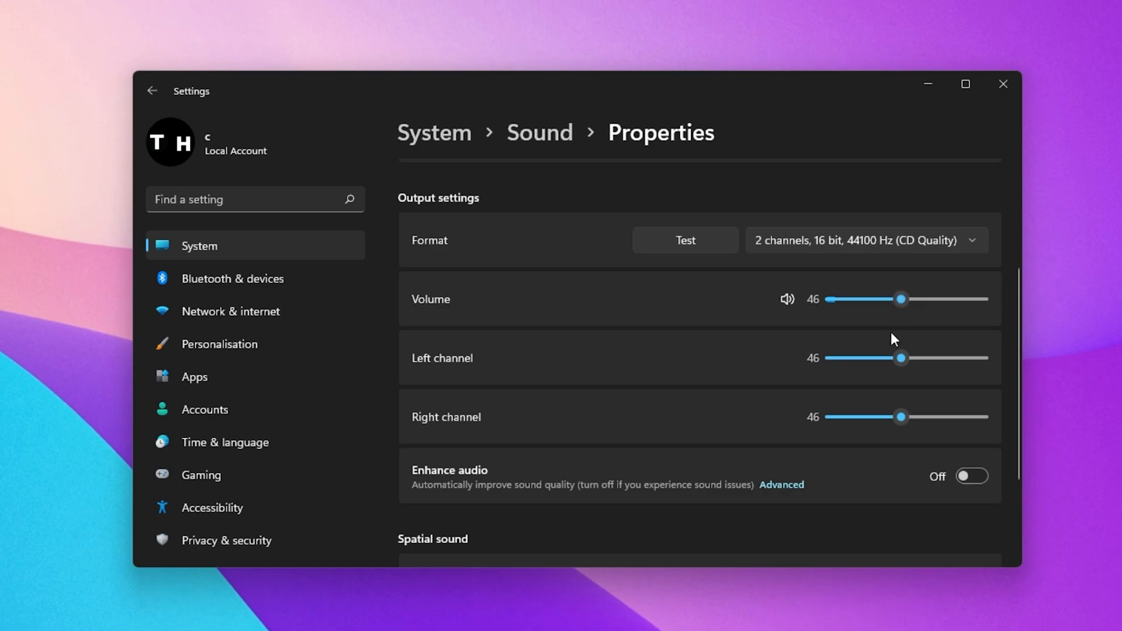
pyautogui.moveTo(1017, 376)
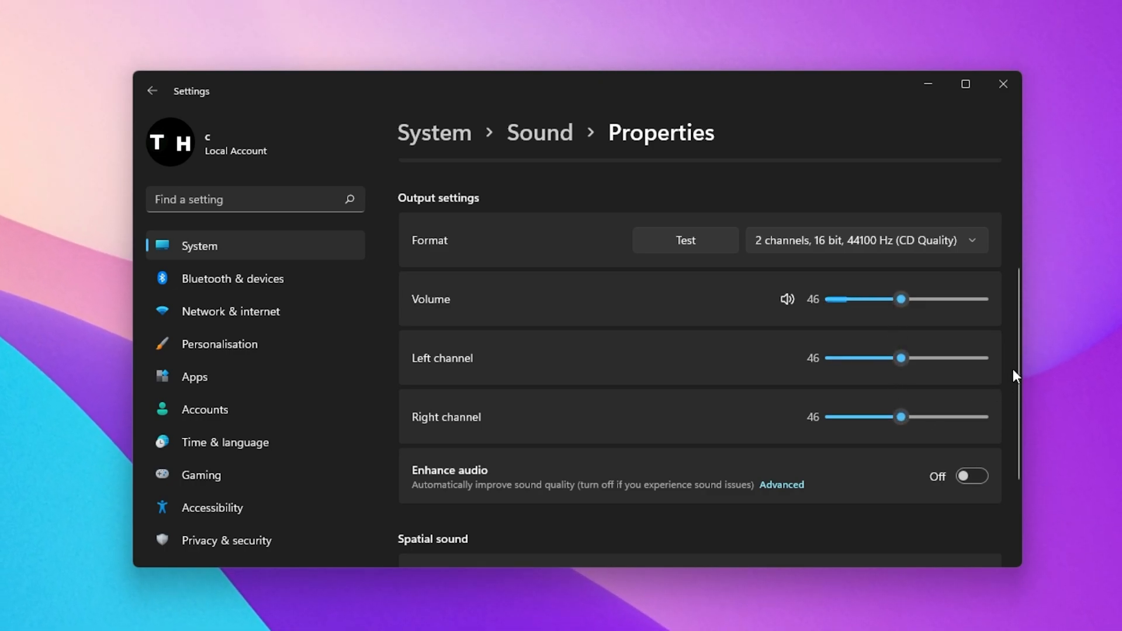
pyautogui.scroll(-3)
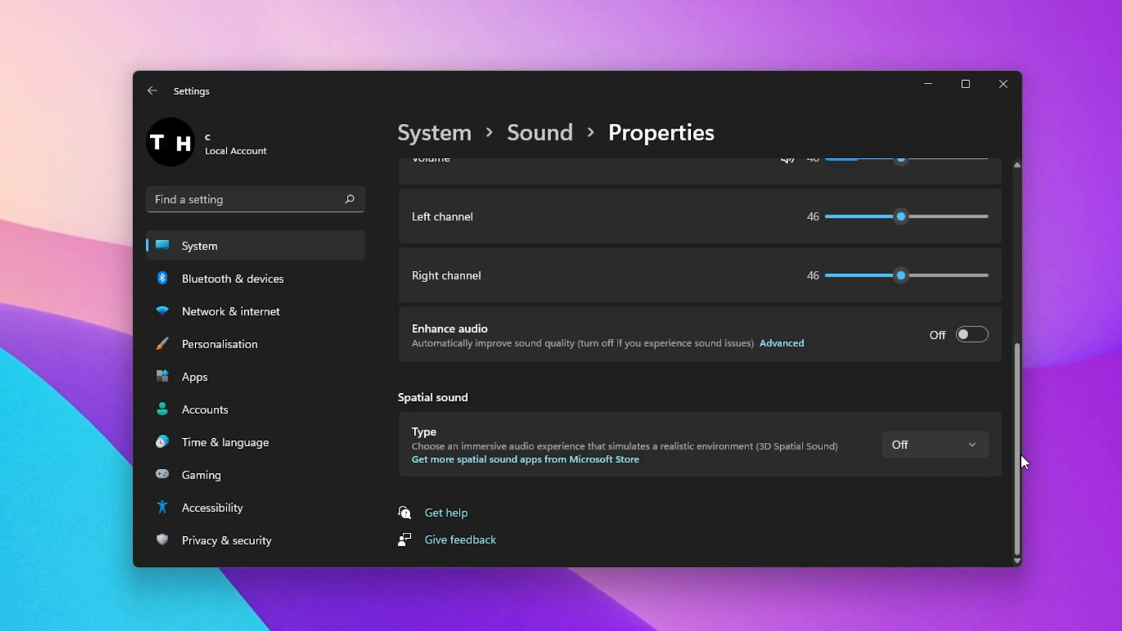
pyautogui.moveTo(1023, 460)
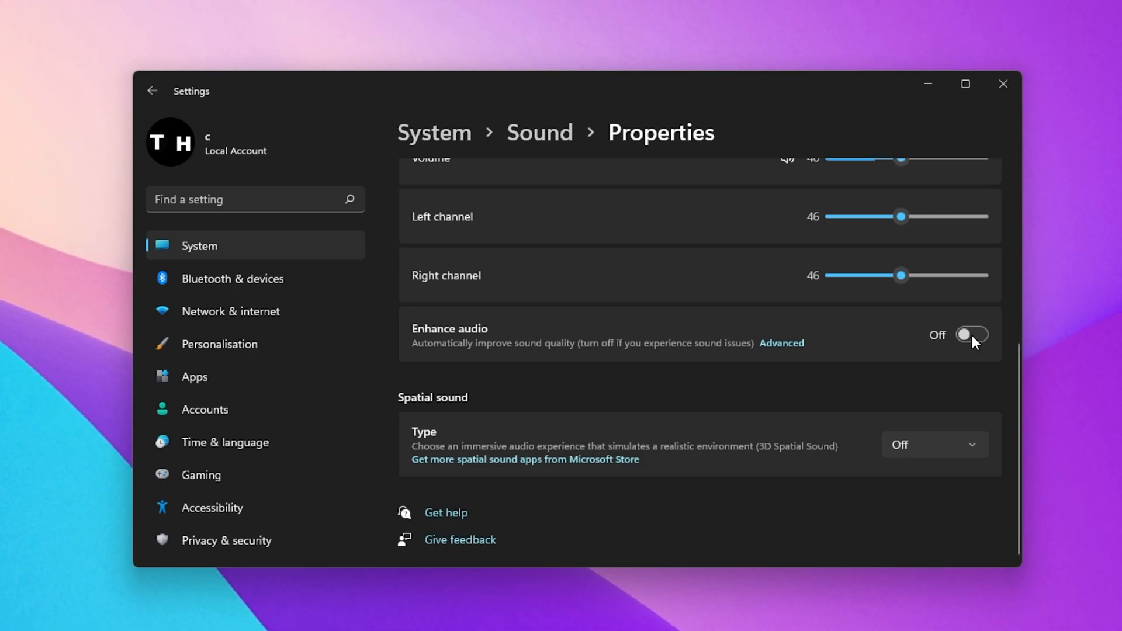
pyautogui.moveTo(963, 379)
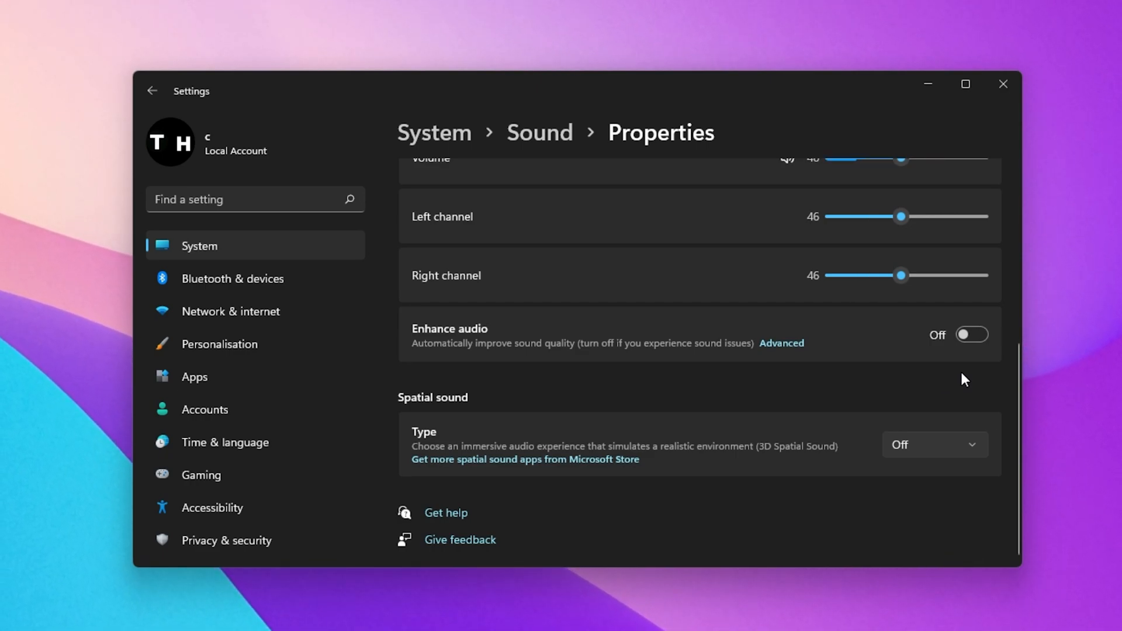
pyautogui.moveTo(781, 343)
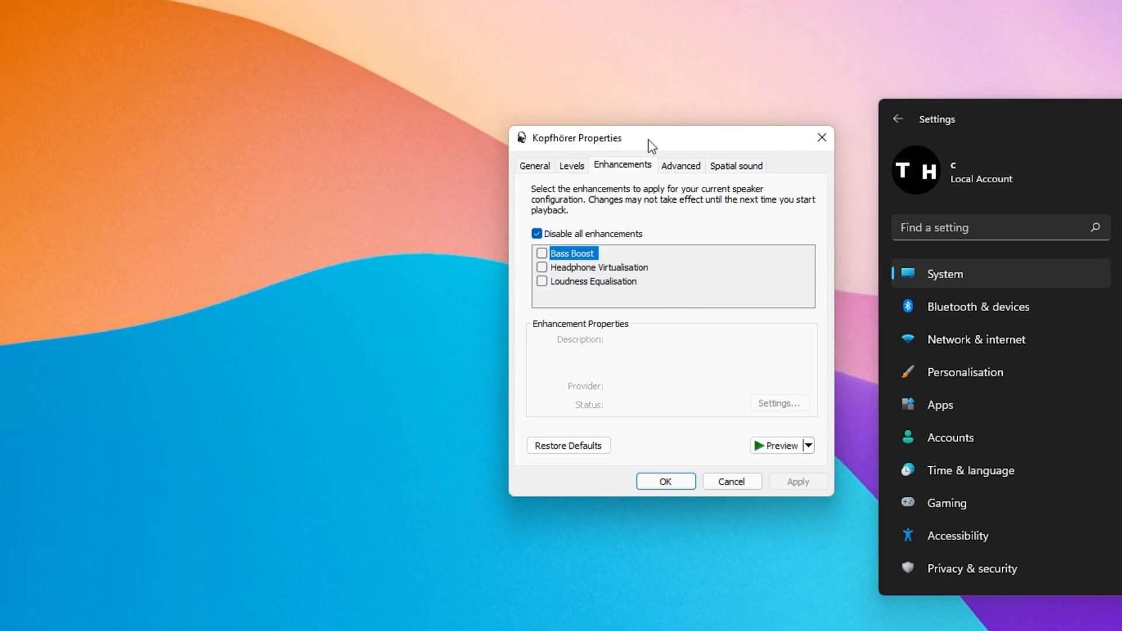
pyautogui.moveTo(545, 279)
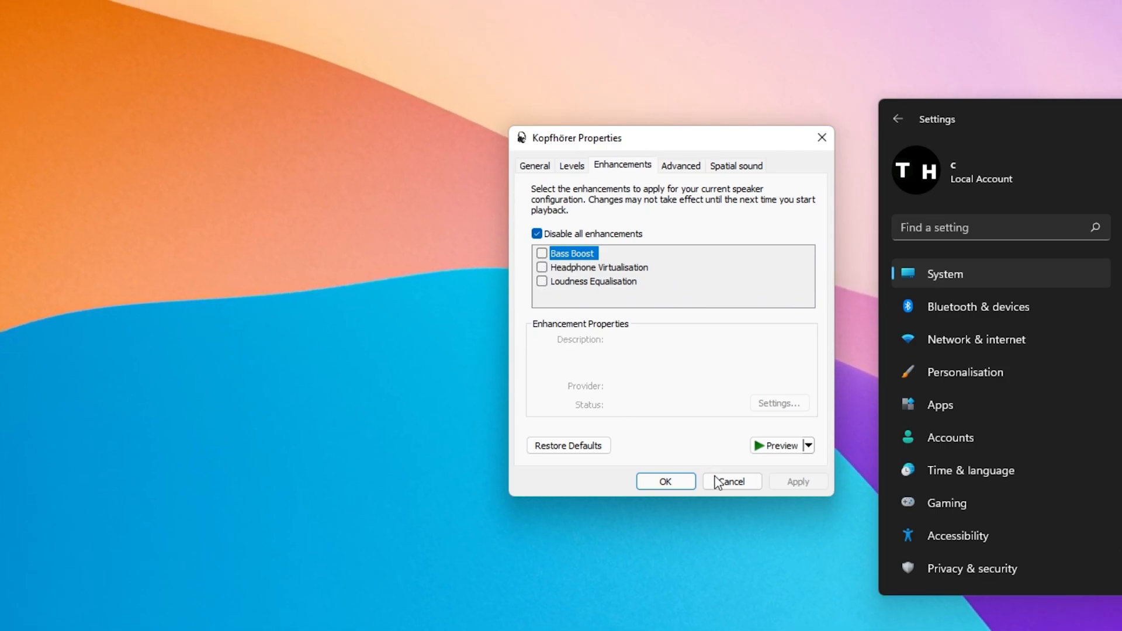
# - Cancel the headphone properties dialog, leaving all enhancements disabled
pyautogui.click(731, 482)
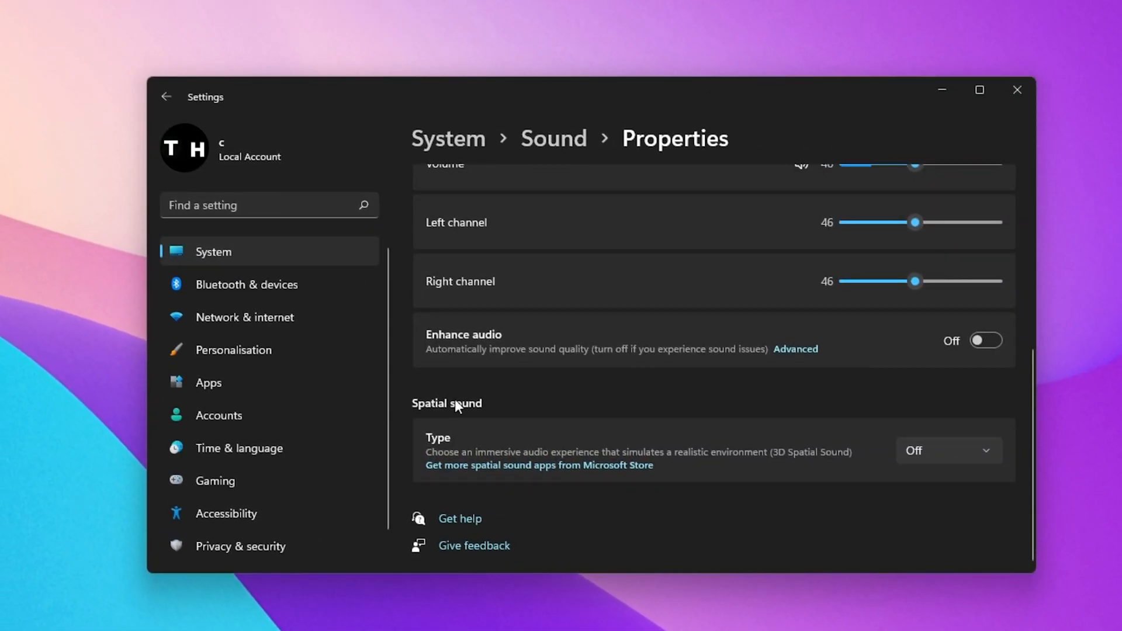
pyautogui.moveTo(919, 408)
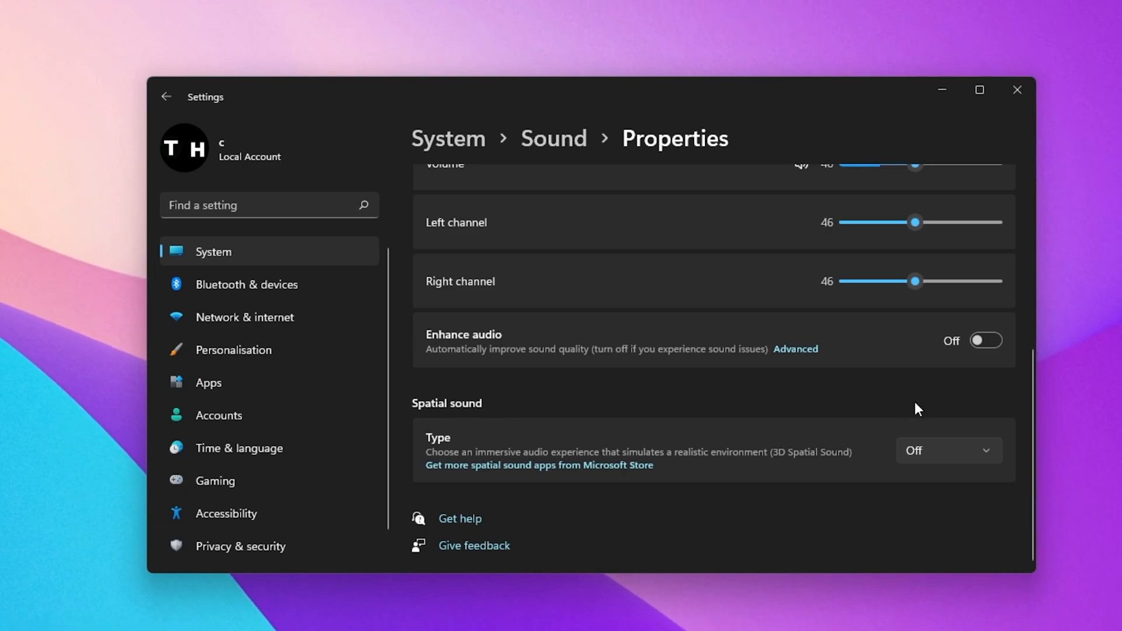
# - Keep the headphones' spatial sound type Off and go back to the Sound page
pyautogui.click(947, 450)
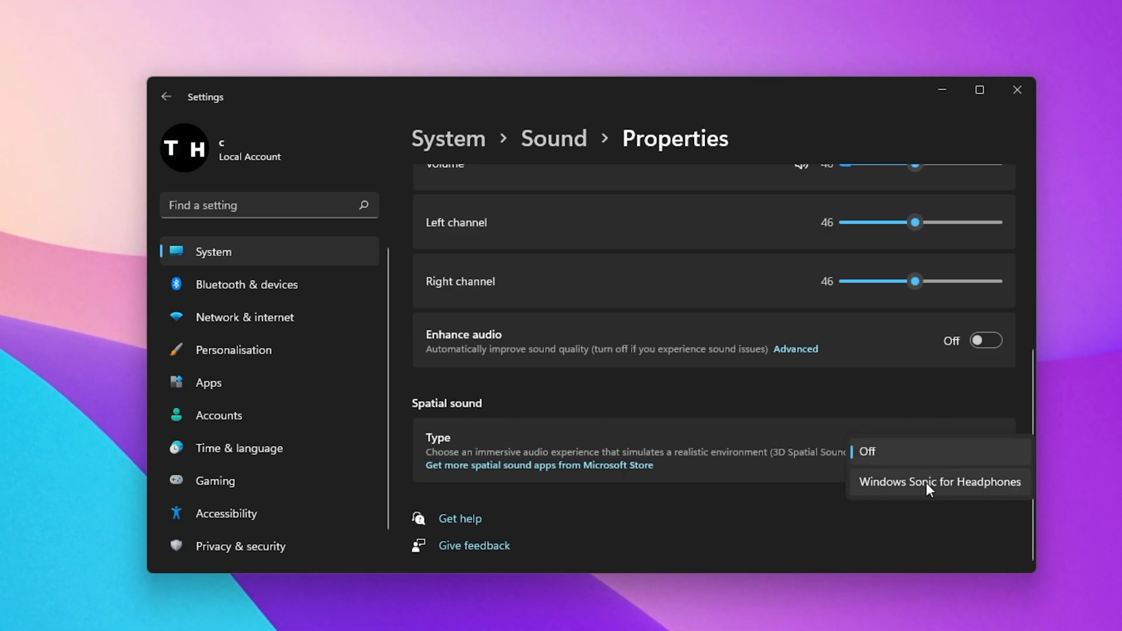
pyautogui.click(867, 452)
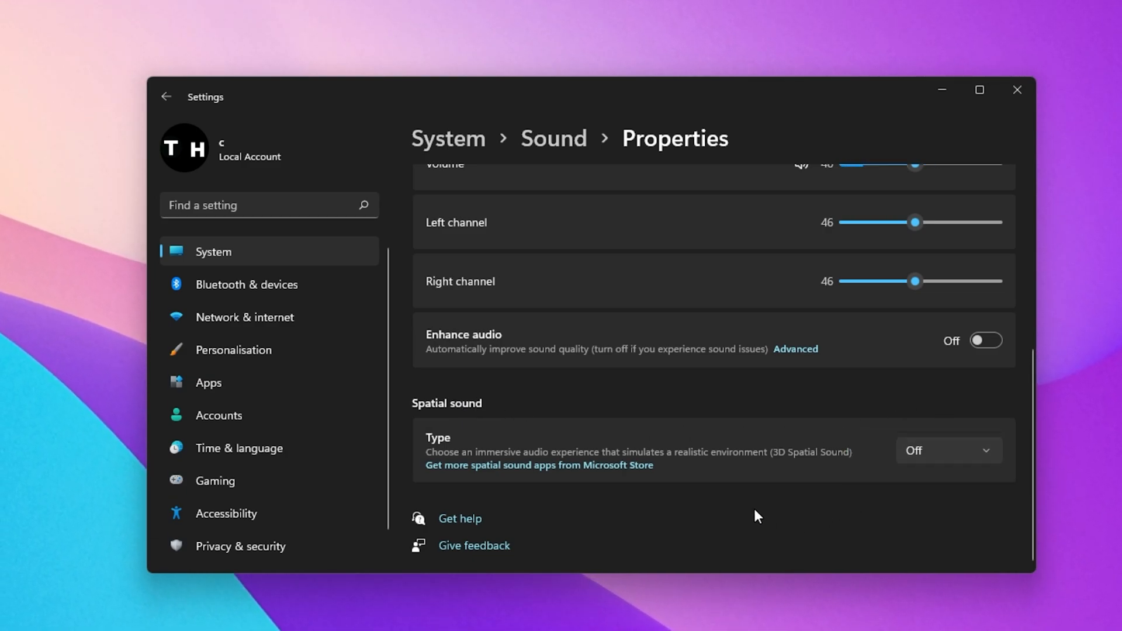
pyautogui.click(166, 96)
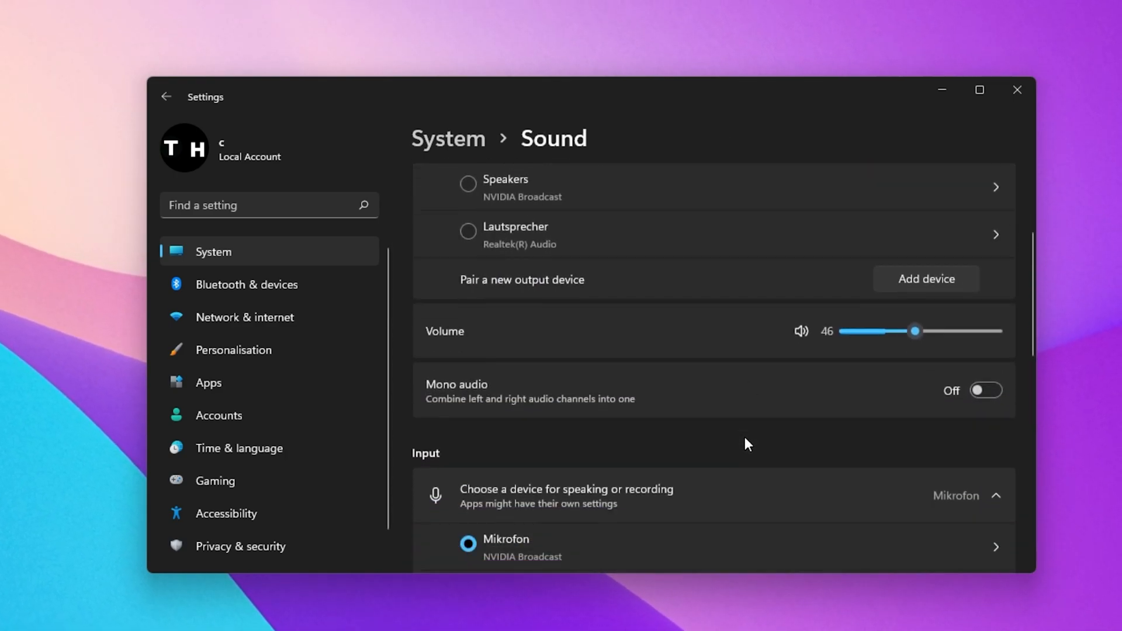
# - Open All sound devices under Advanced and scroll through the device list
pyautogui.scroll(-3)
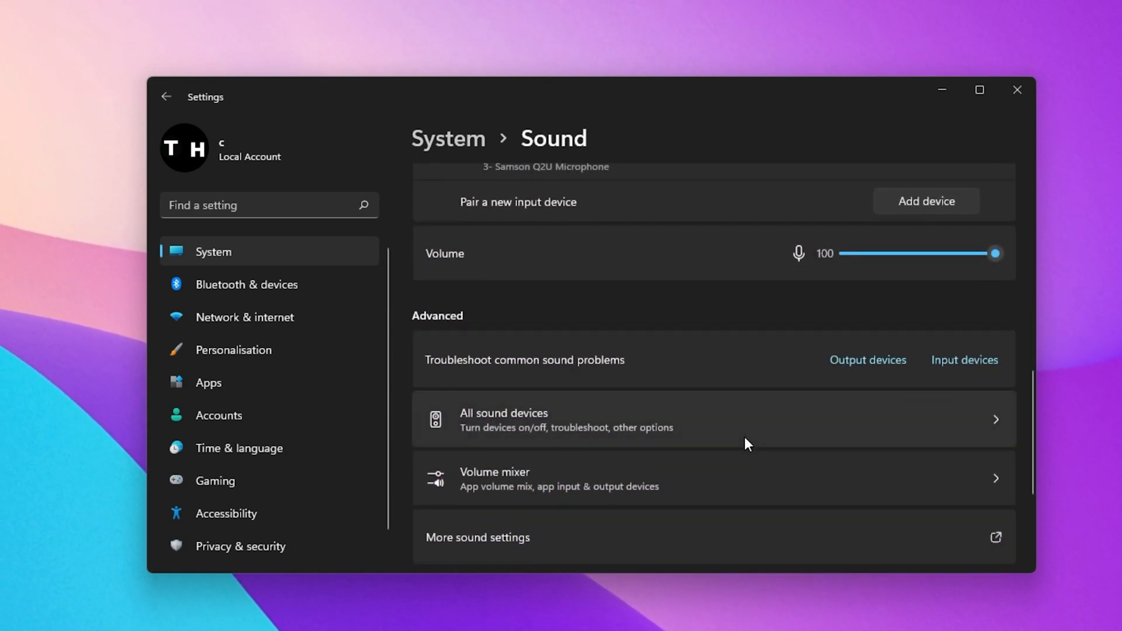
pyautogui.moveTo(508, 424)
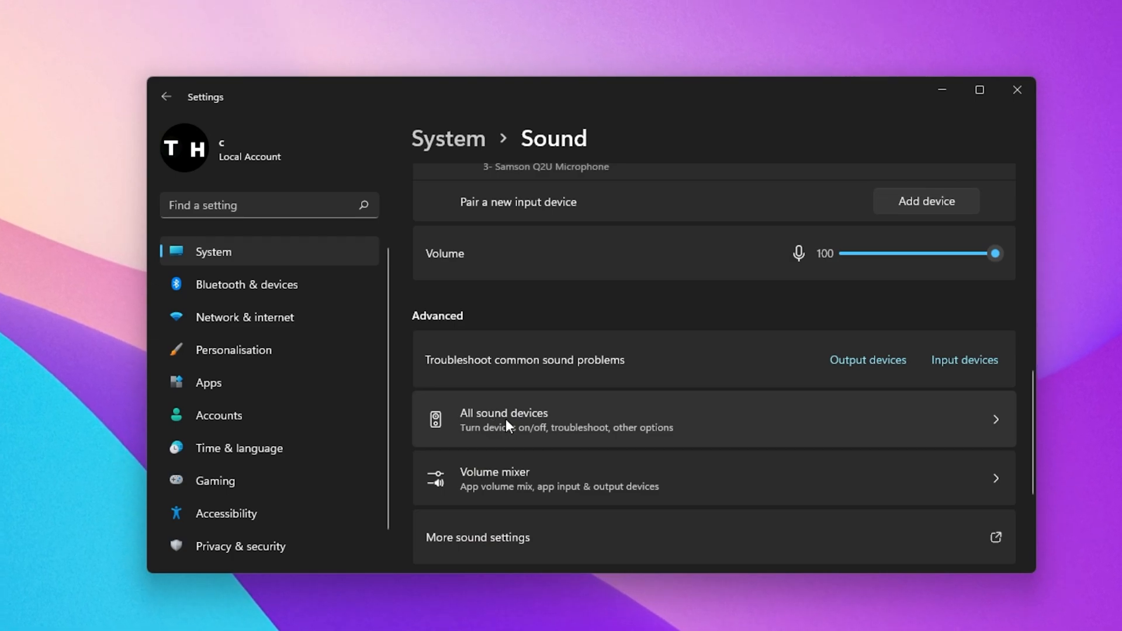
pyautogui.click(503, 418)
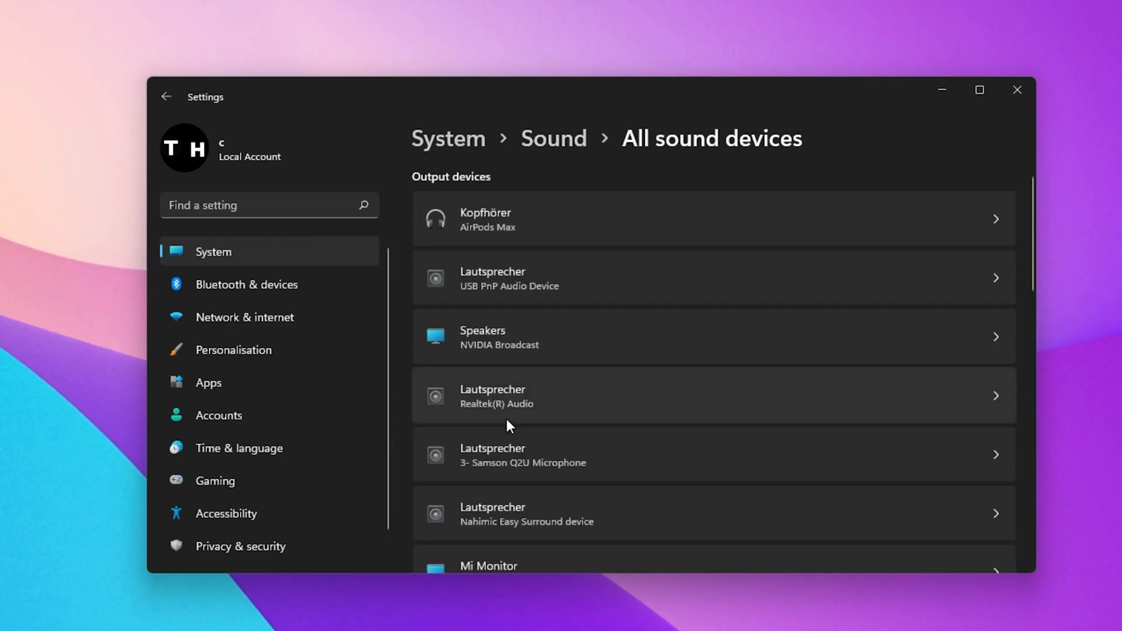
pyautogui.scroll(-3)
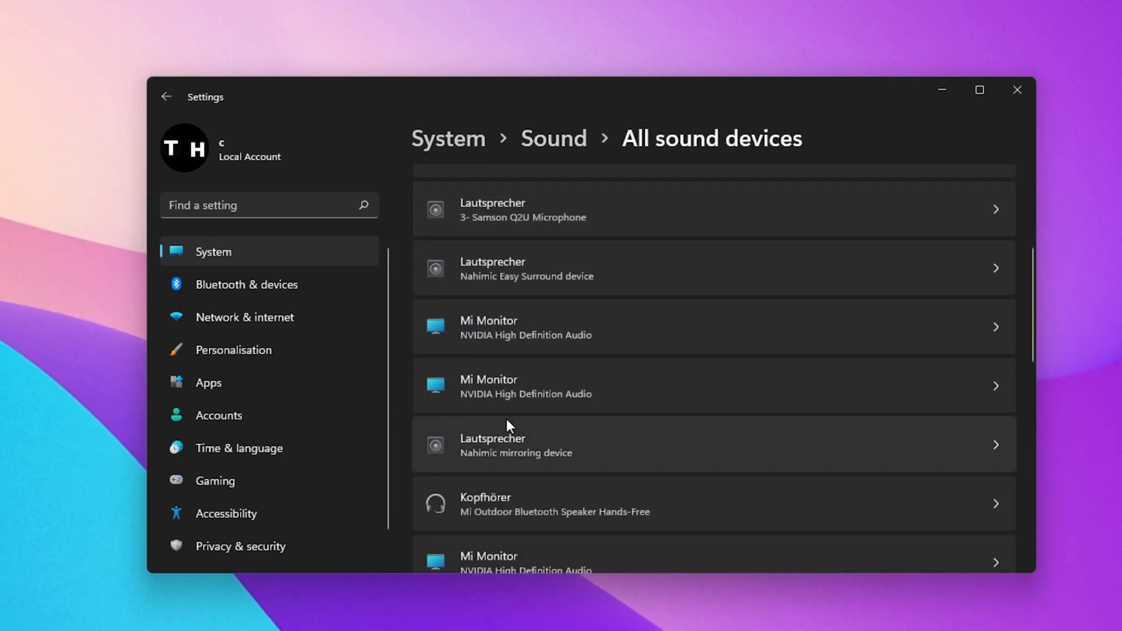
pyautogui.scroll(-3)
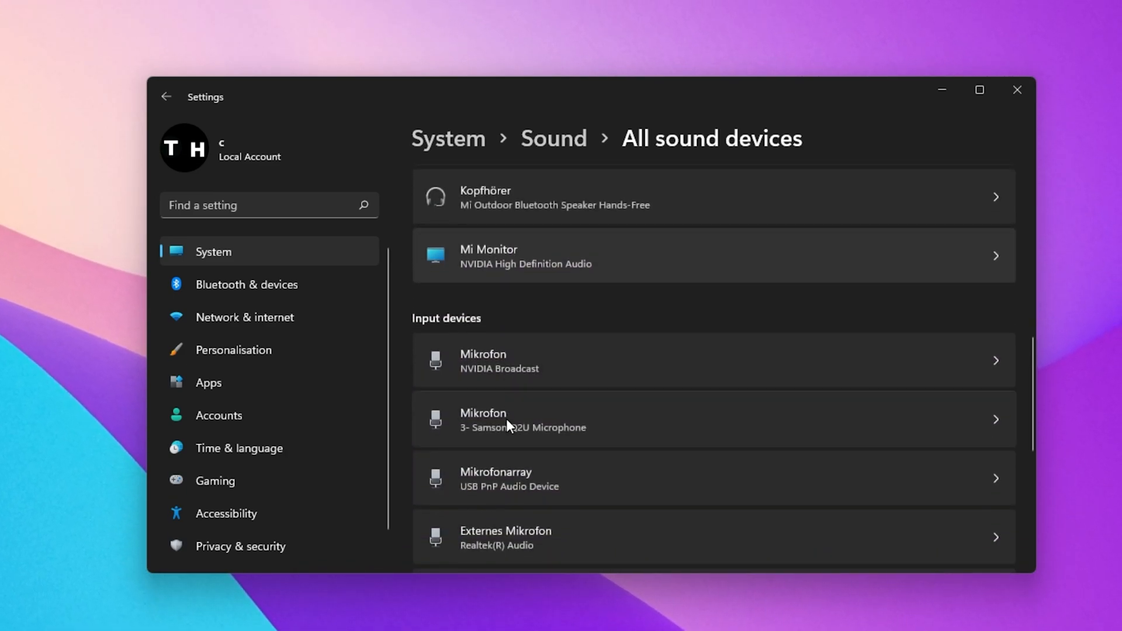
pyautogui.scroll(3)
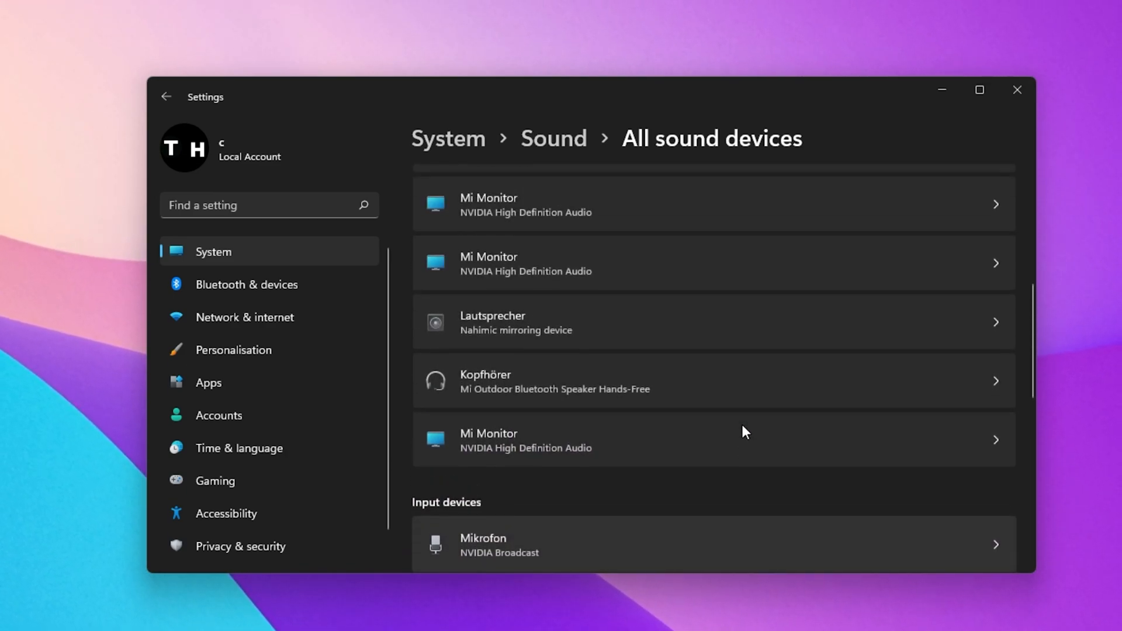
pyautogui.scroll(3)
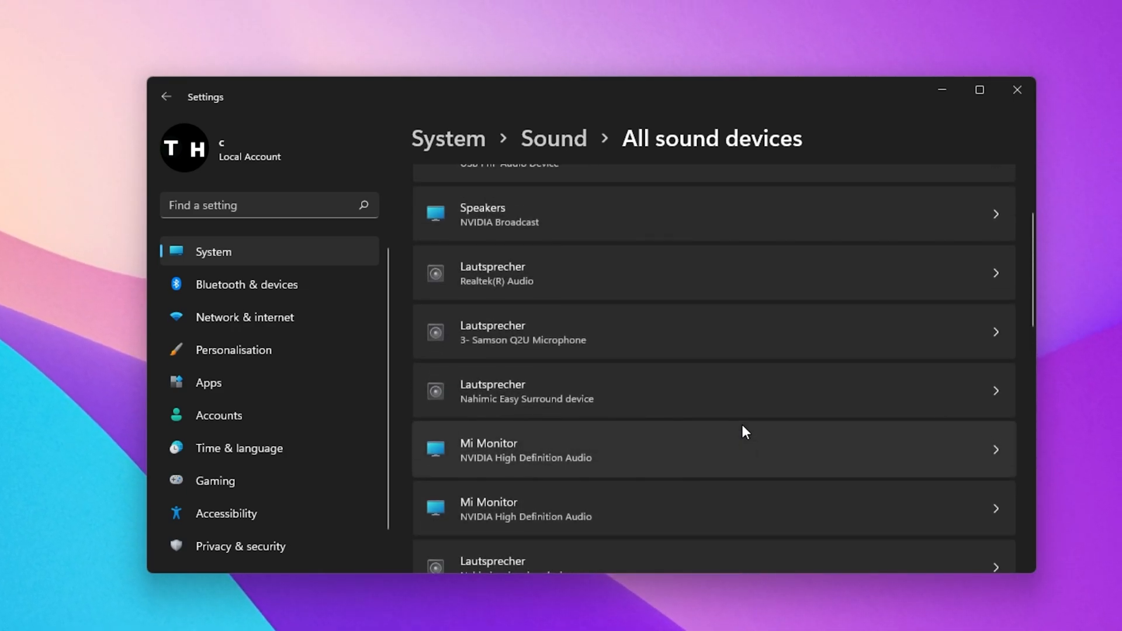
pyautogui.scroll(3)
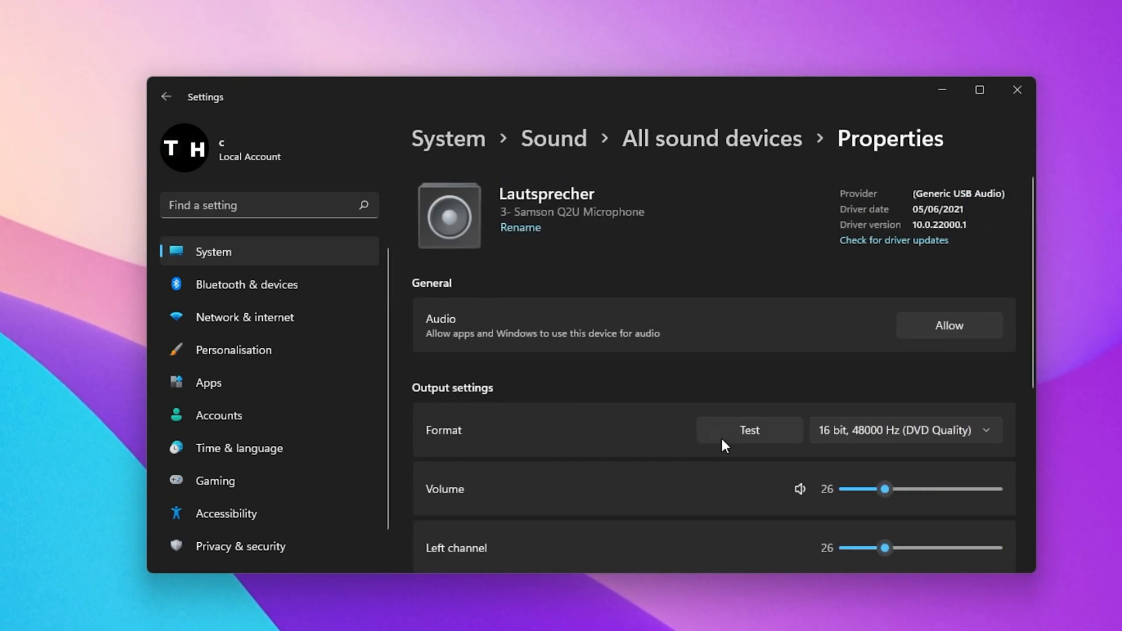
pyautogui.moveTo(909, 342)
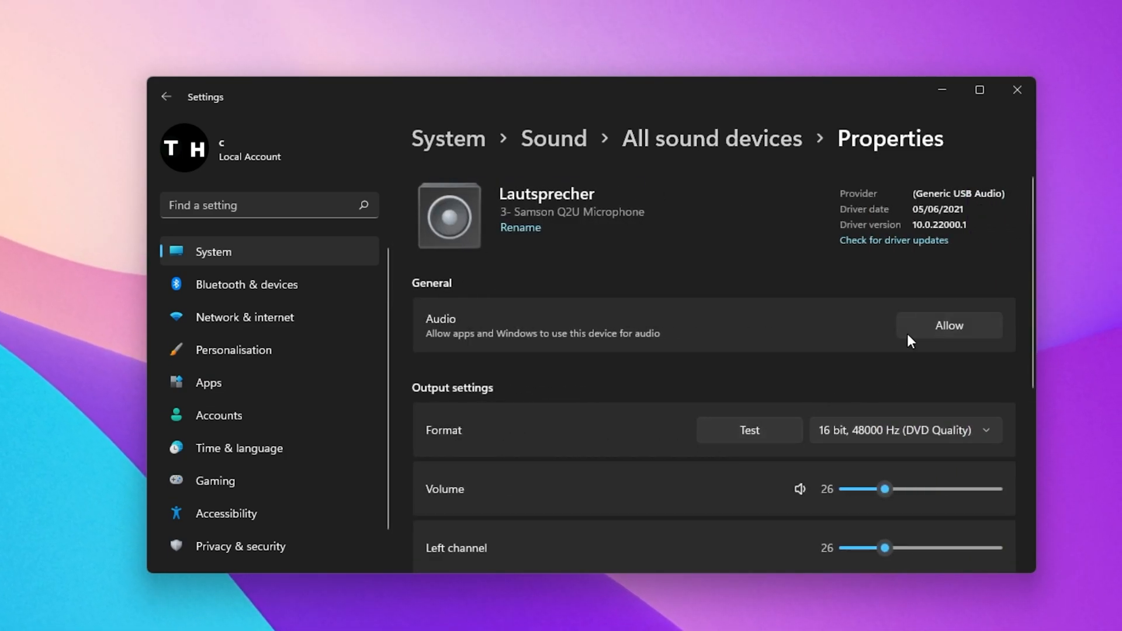
pyautogui.moveTo(918, 334)
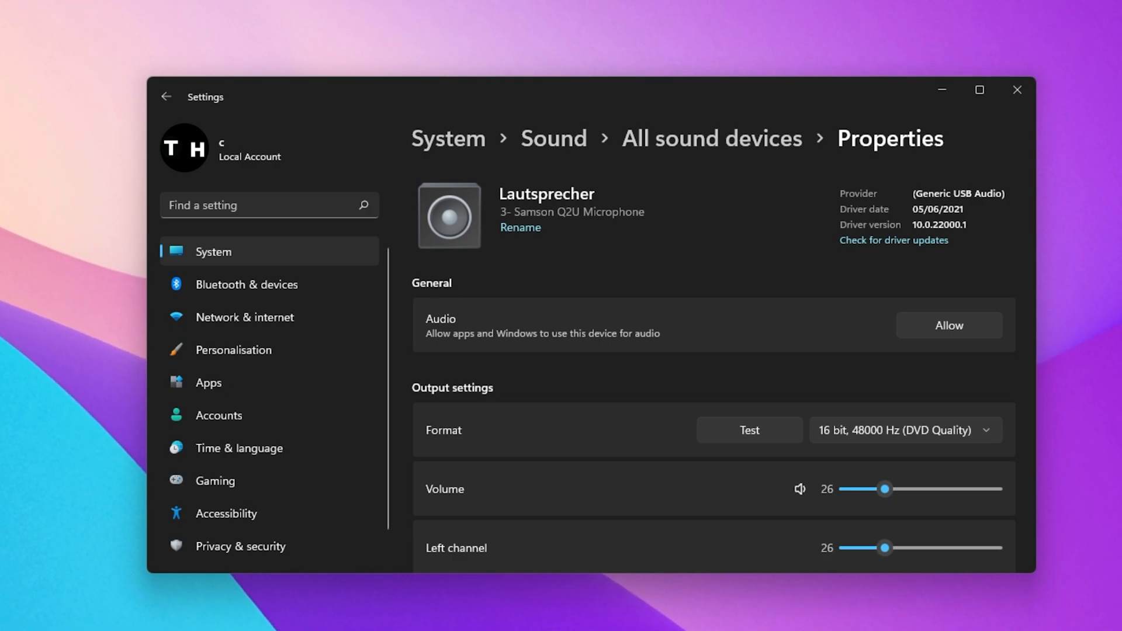
# - Confirm Enhance audio is off for the Samson speaker, then return to Sound's Advanced section
pyautogui.scroll(-3)
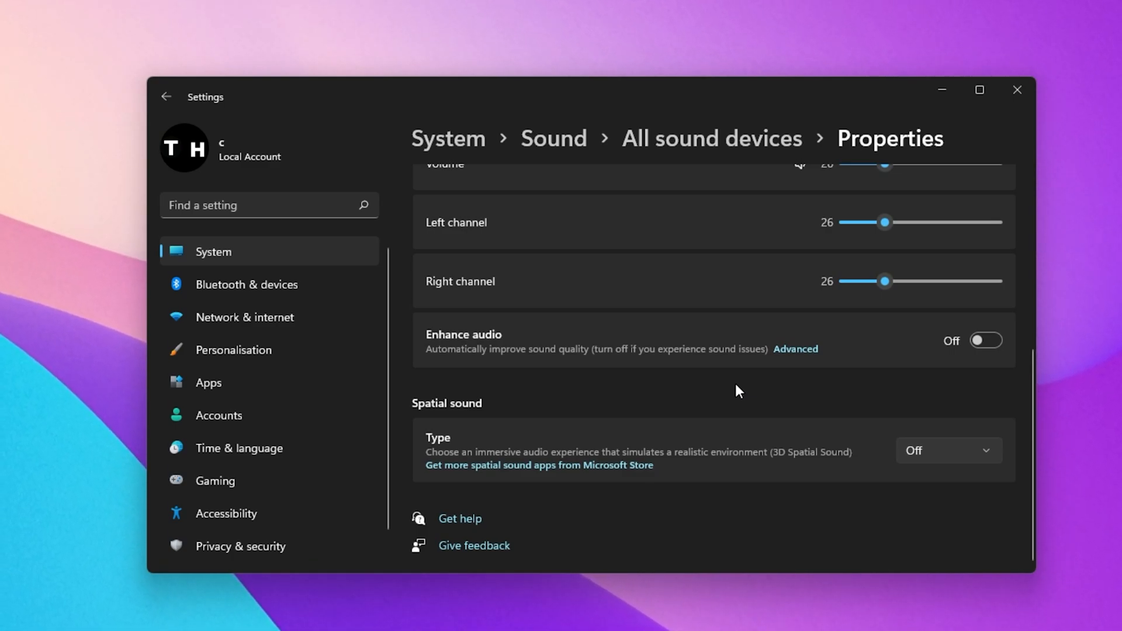
pyautogui.click(166, 97)
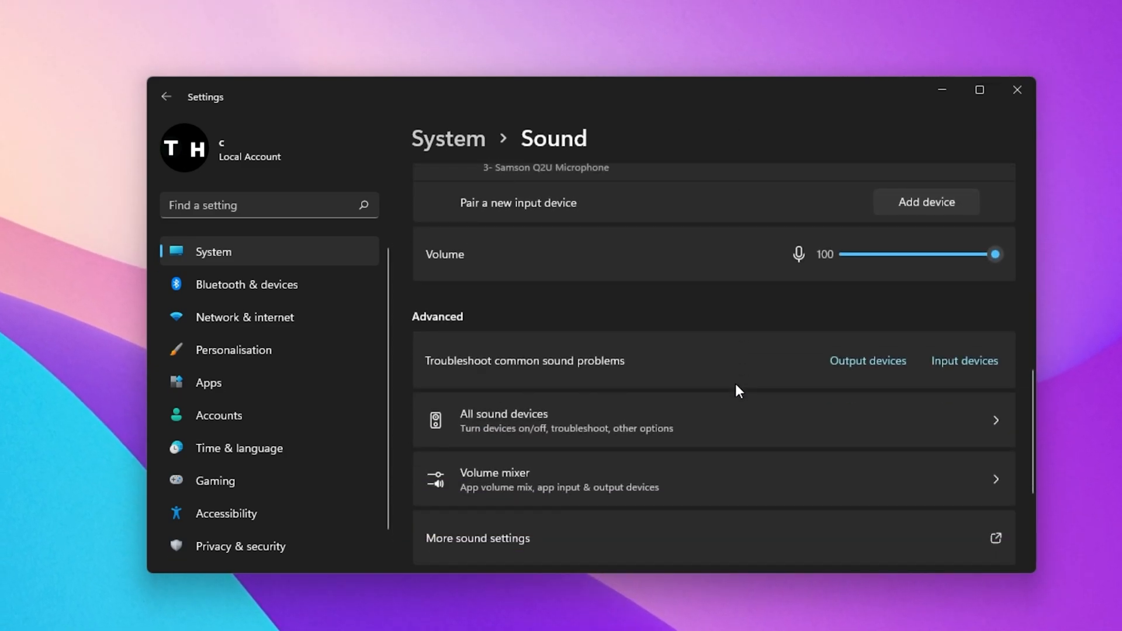
pyautogui.scroll(-3)
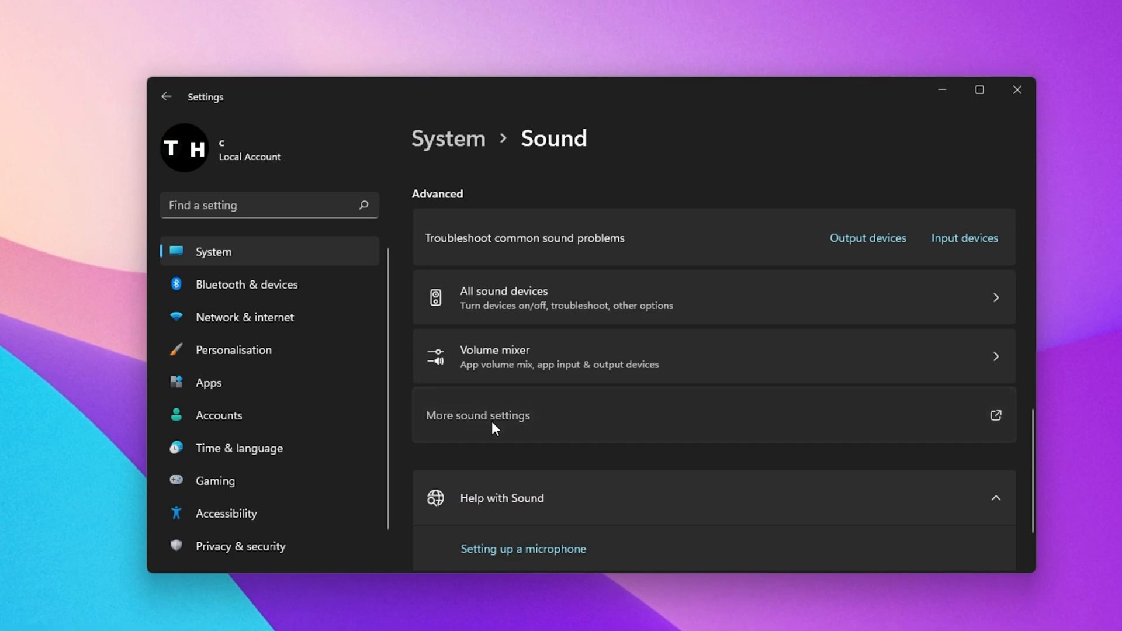
pyautogui.click(477, 415)
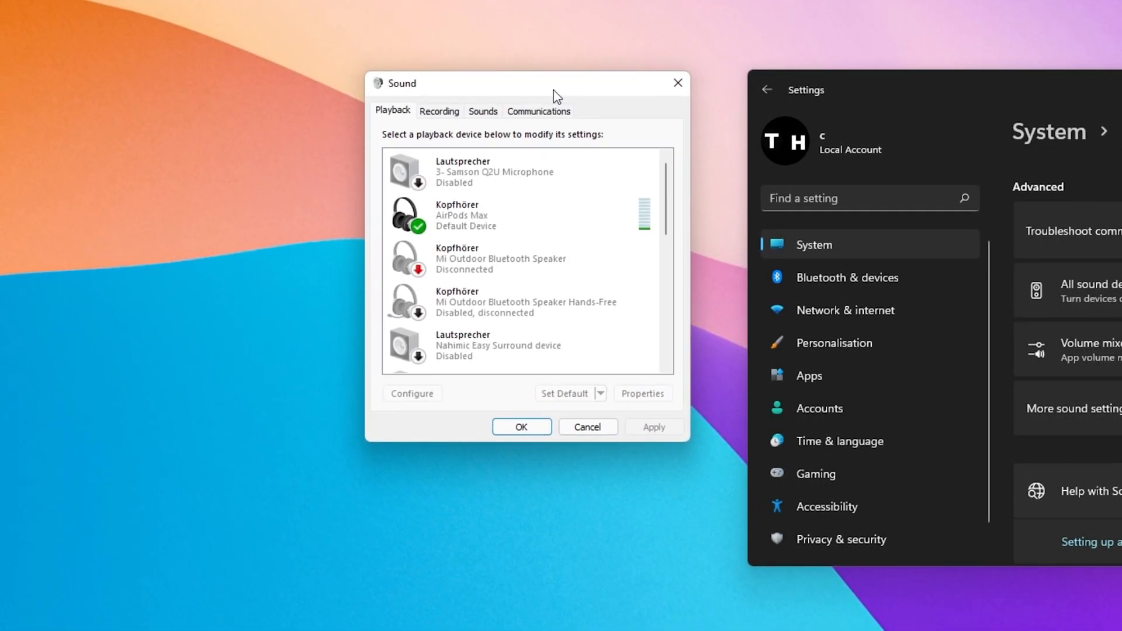
pyautogui.click(516, 214)
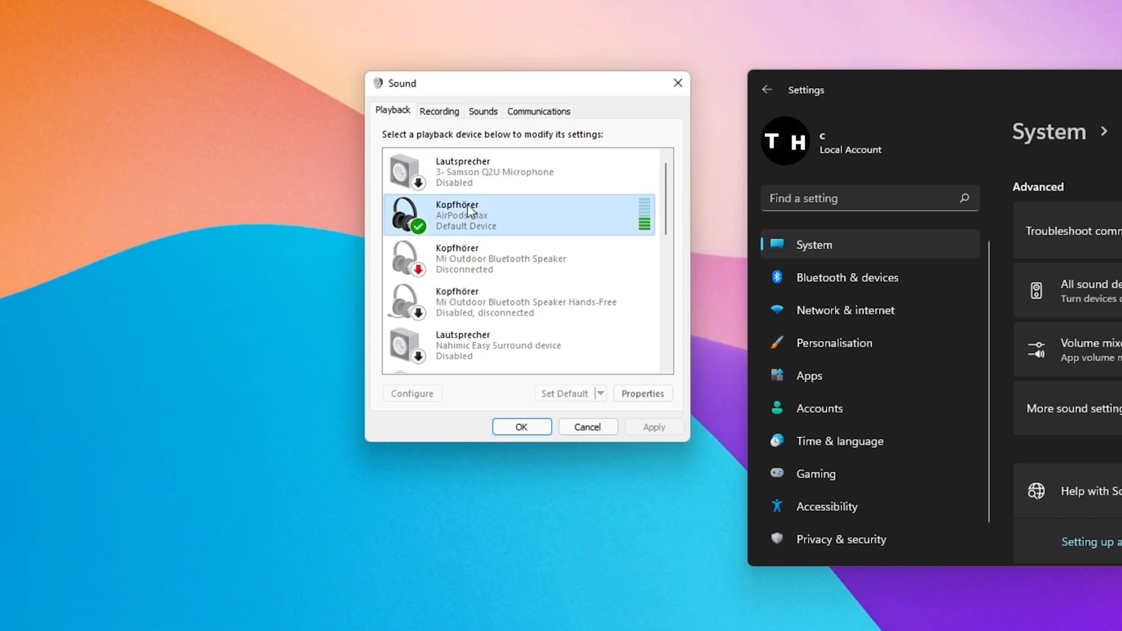
pyautogui.click(641, 393)
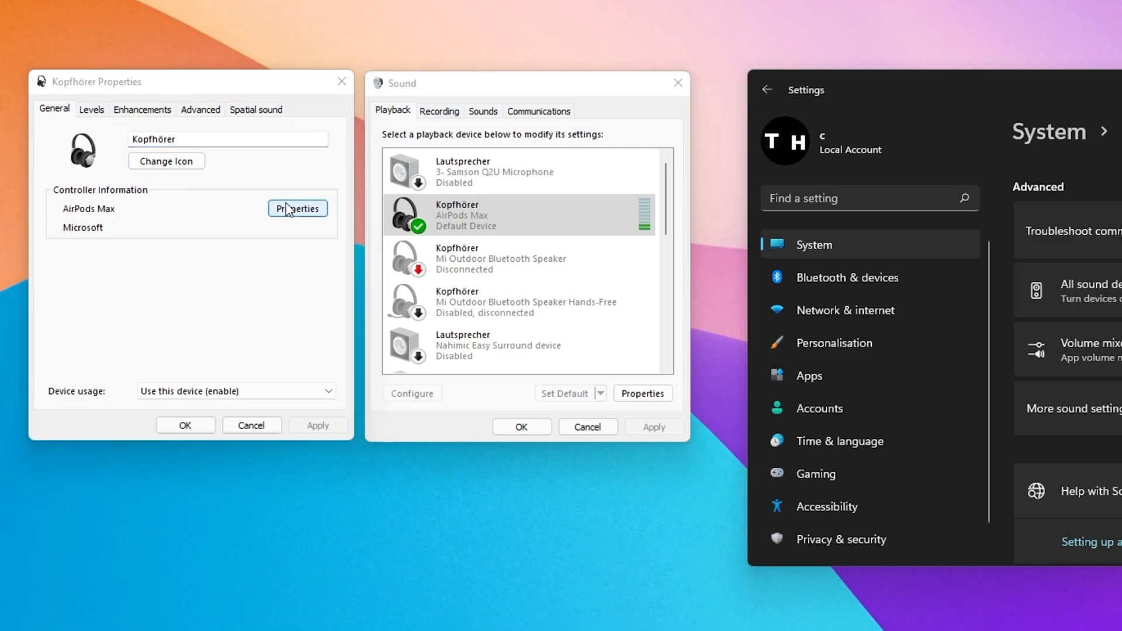
pyautogui.click(297, 208)
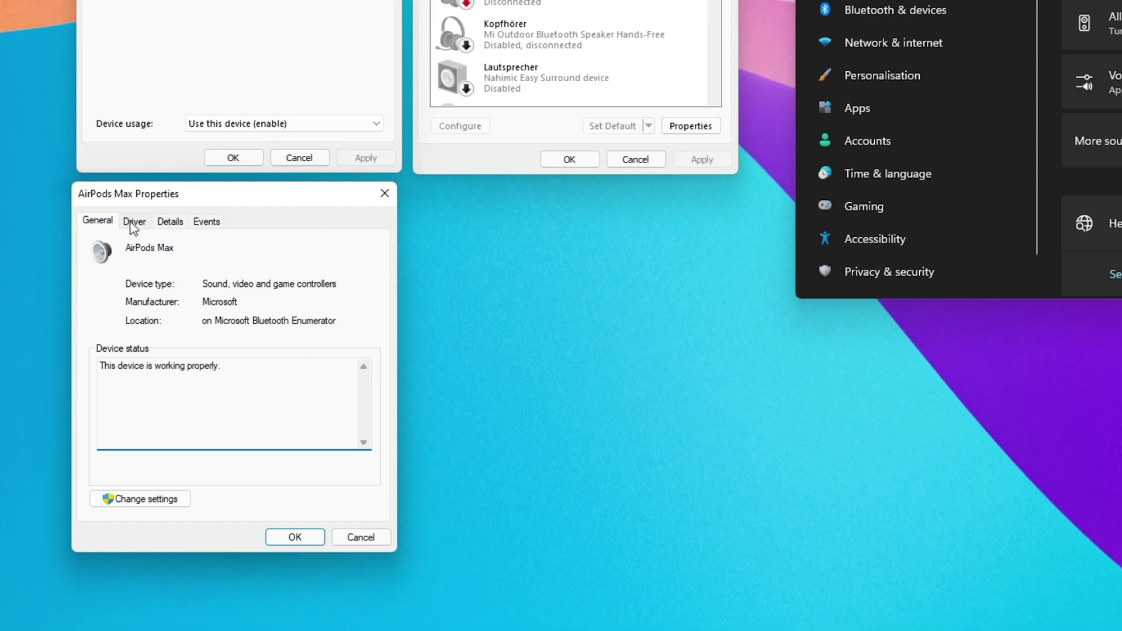
pyautogui.click(134, 220)
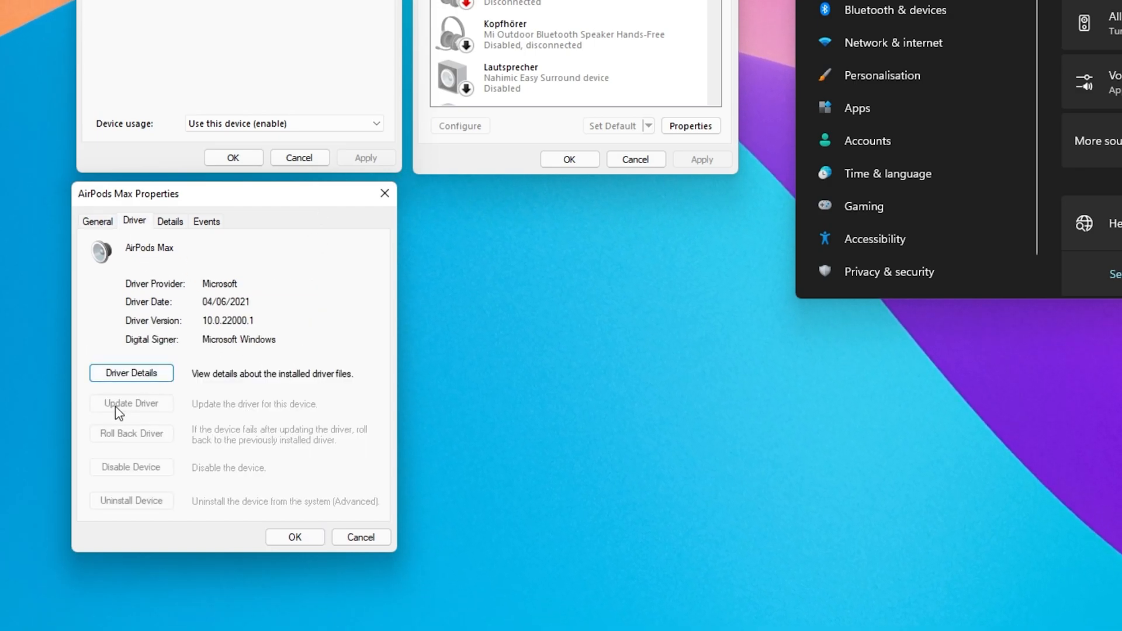
pyautogui.moveTo(138, 413)
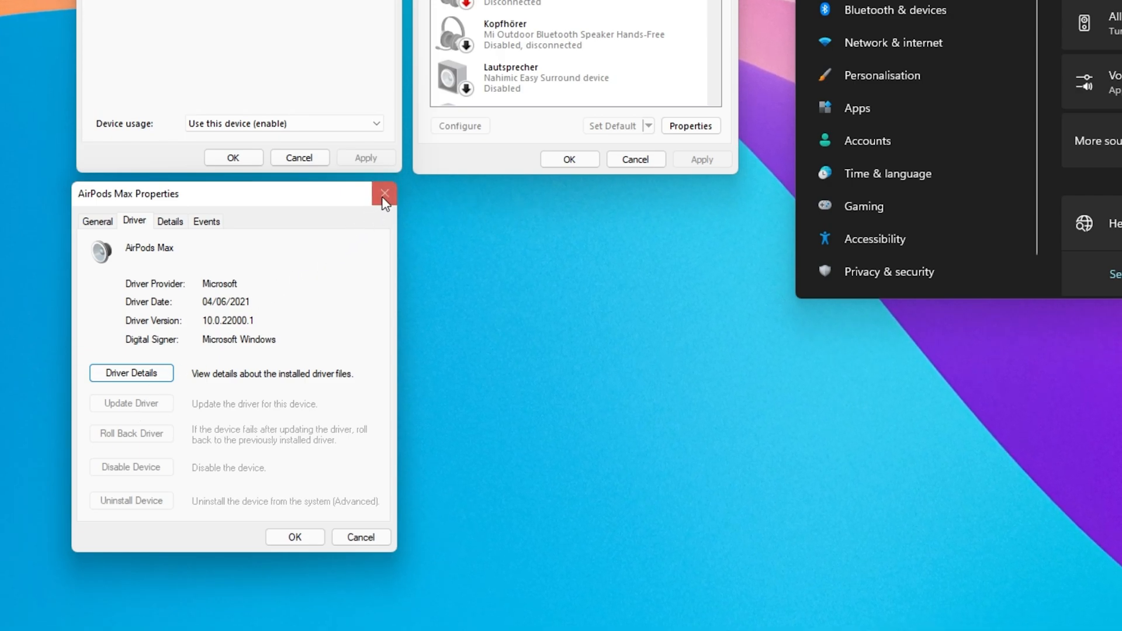
pyautogui.click(385, 193)
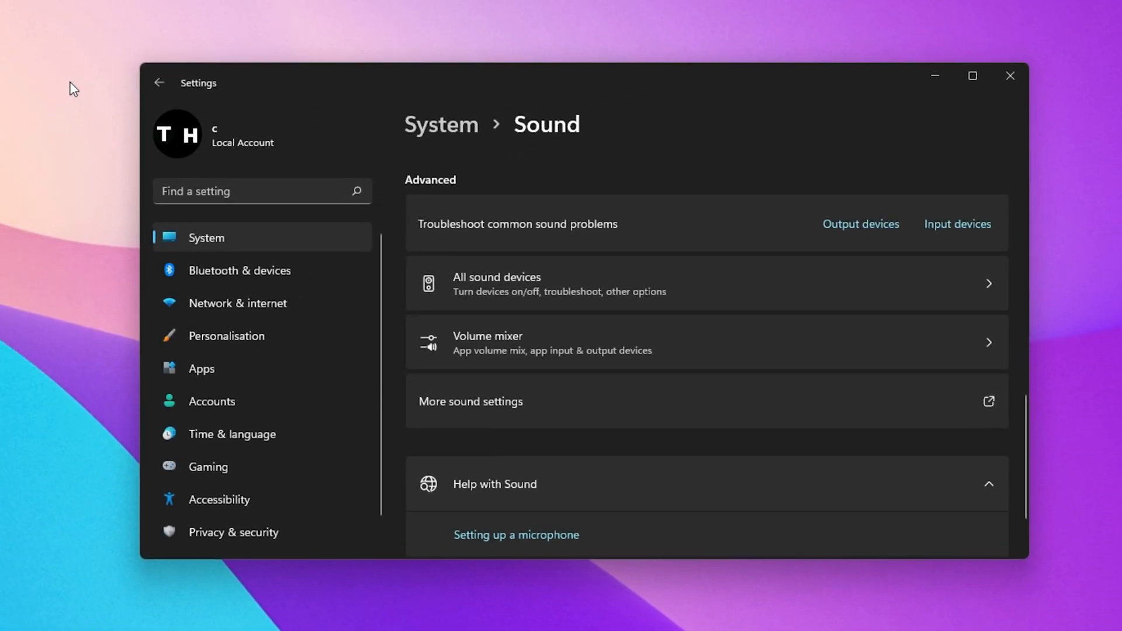
# - Run Check for updates in Windows Update, then move to Bluetooth & devices
pyautogui.scroll(-3)
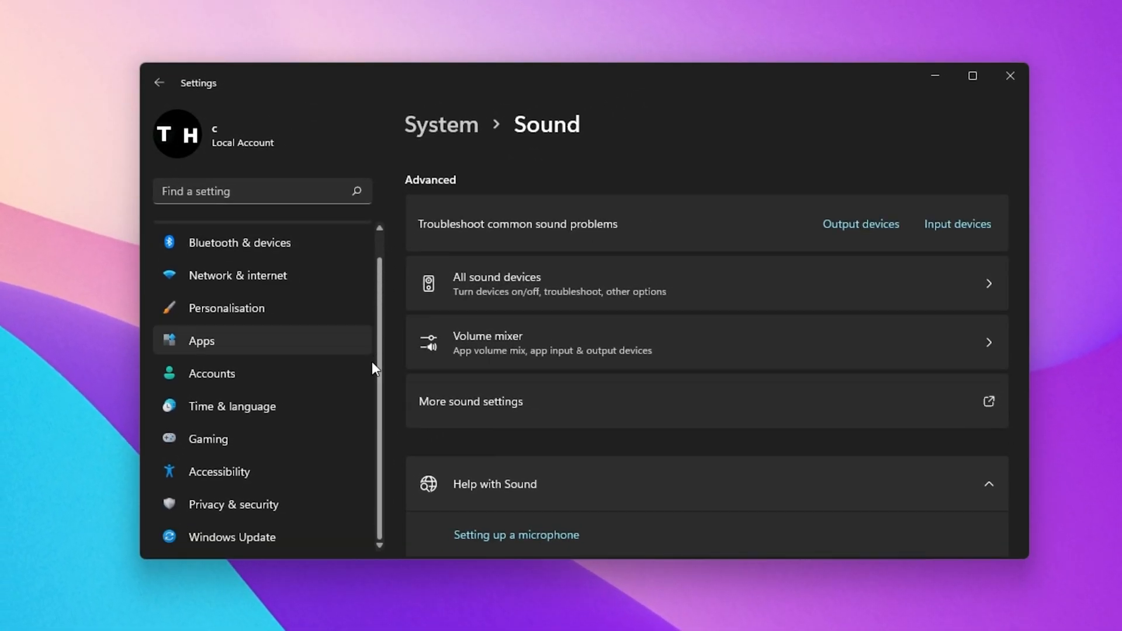
pyautogui.click(232, 537)
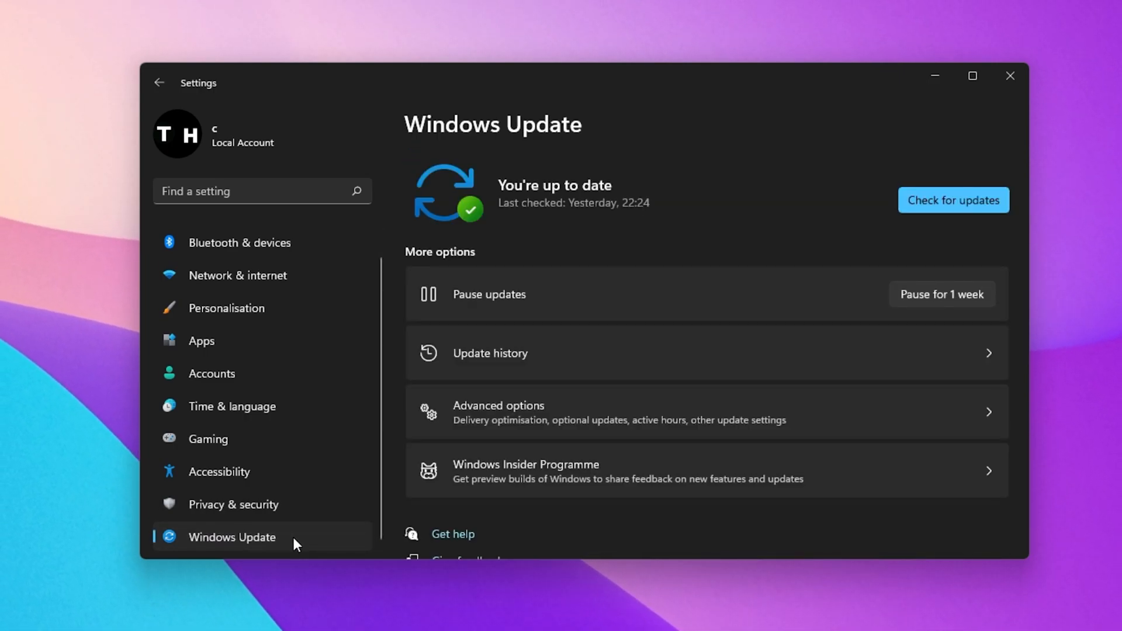
pyautogui.click(953, 200)
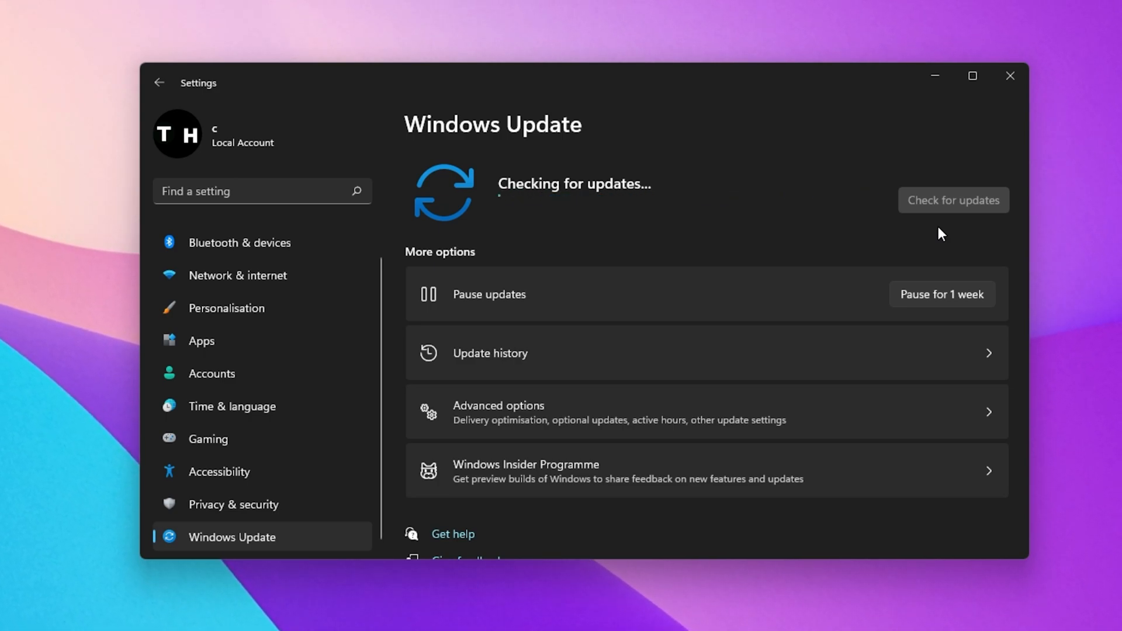
pyautogui.click(240, 242)
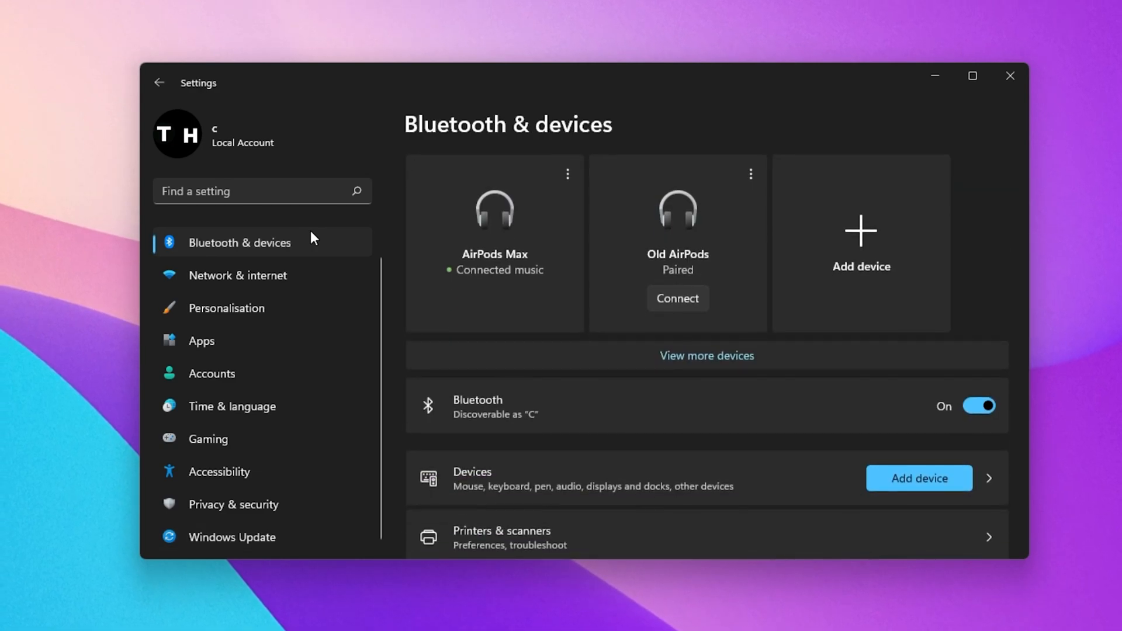
pyautogui.moveTo(812, 226)
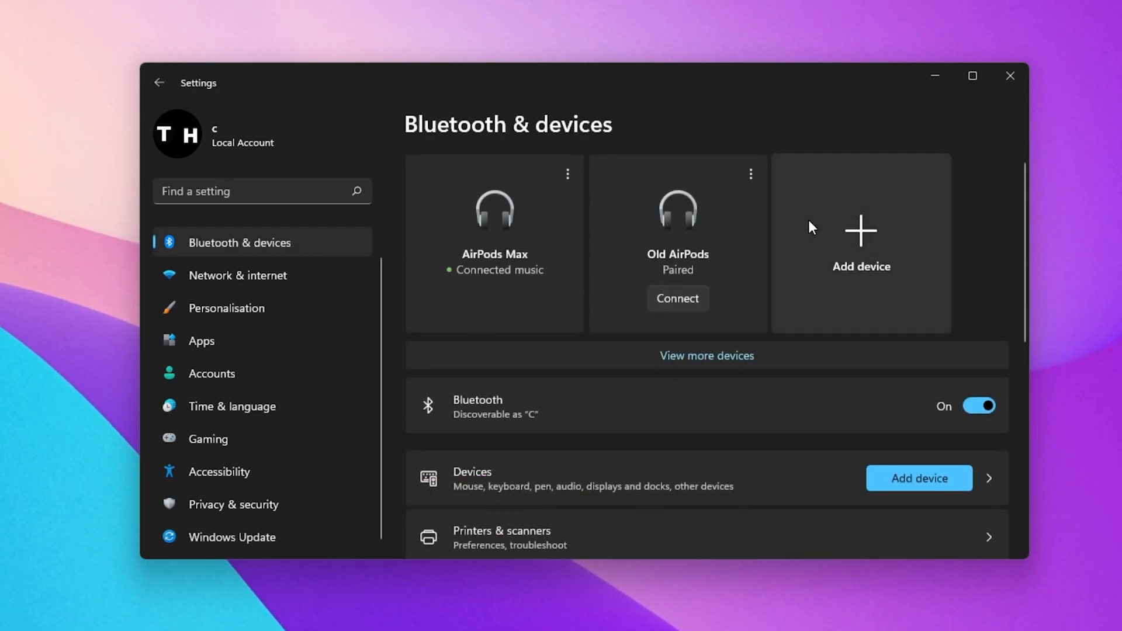
# - Add a Bluetooth device and attempt pairing with the discovered yeelight_ms
pyautogui.click(861, 243)
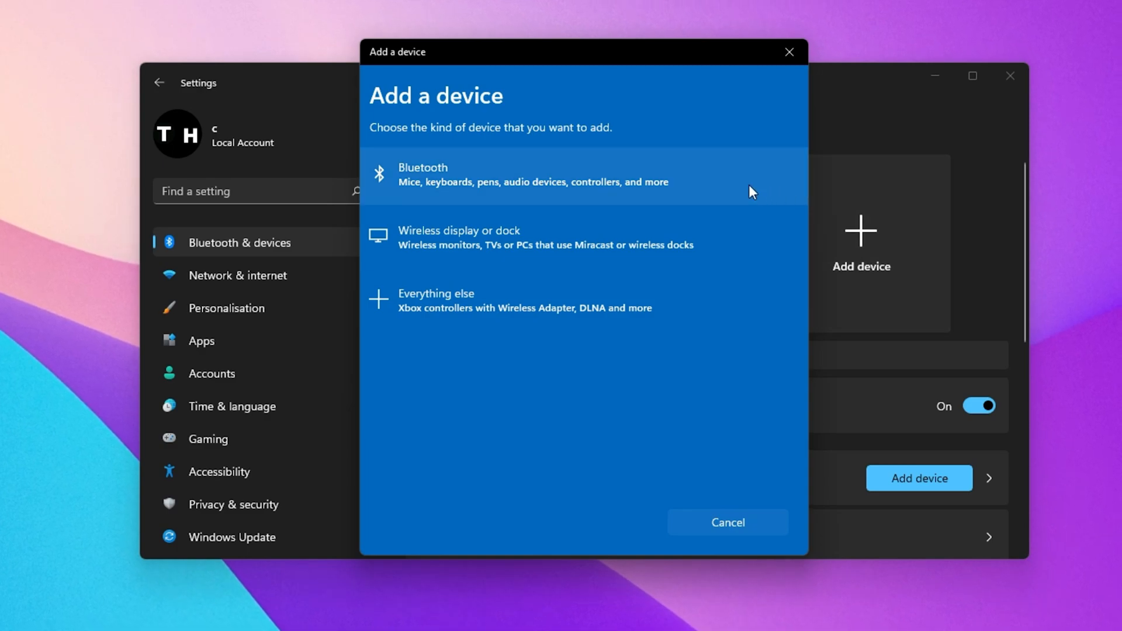
pyautogui.moveTo(730, 240)
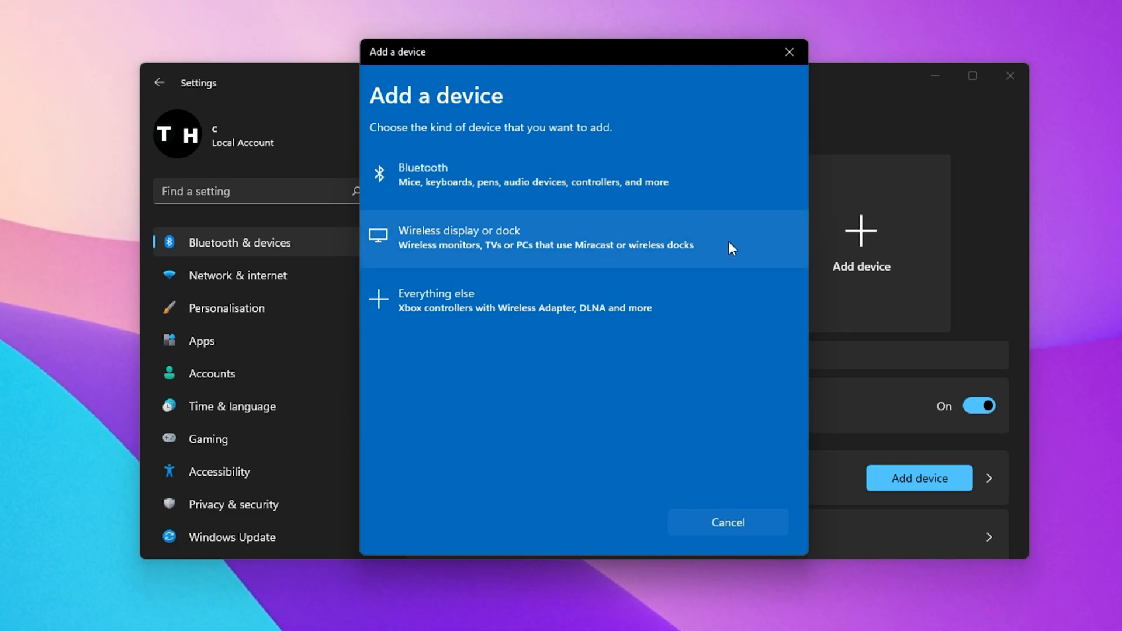
pyautogui.moveTo(727, 242)
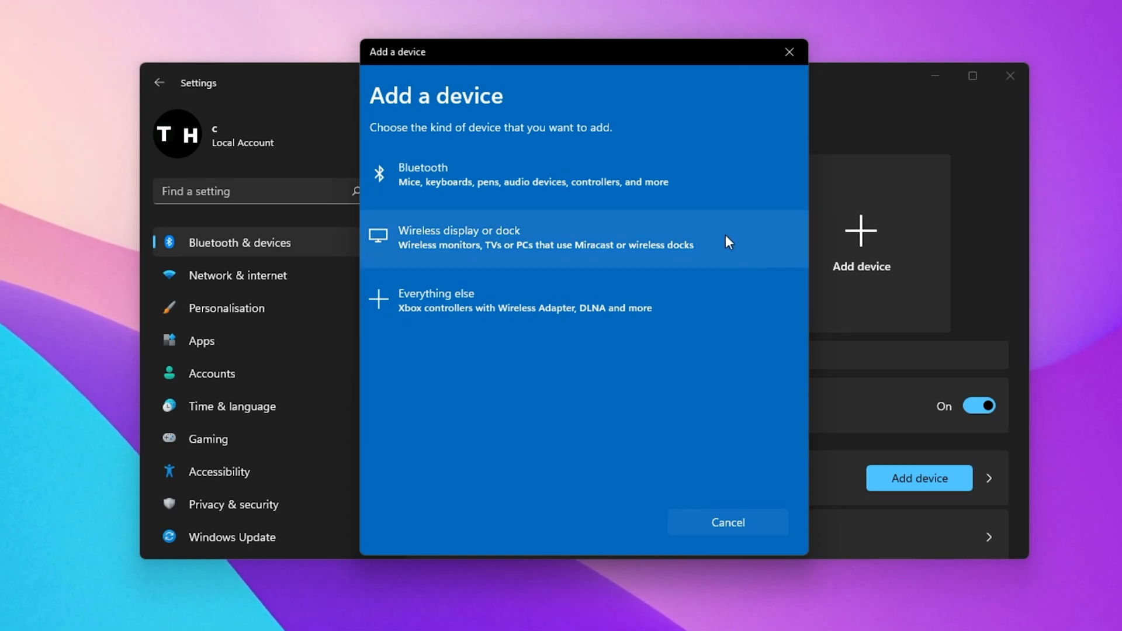
pyautogui.moveTo(717, 202)
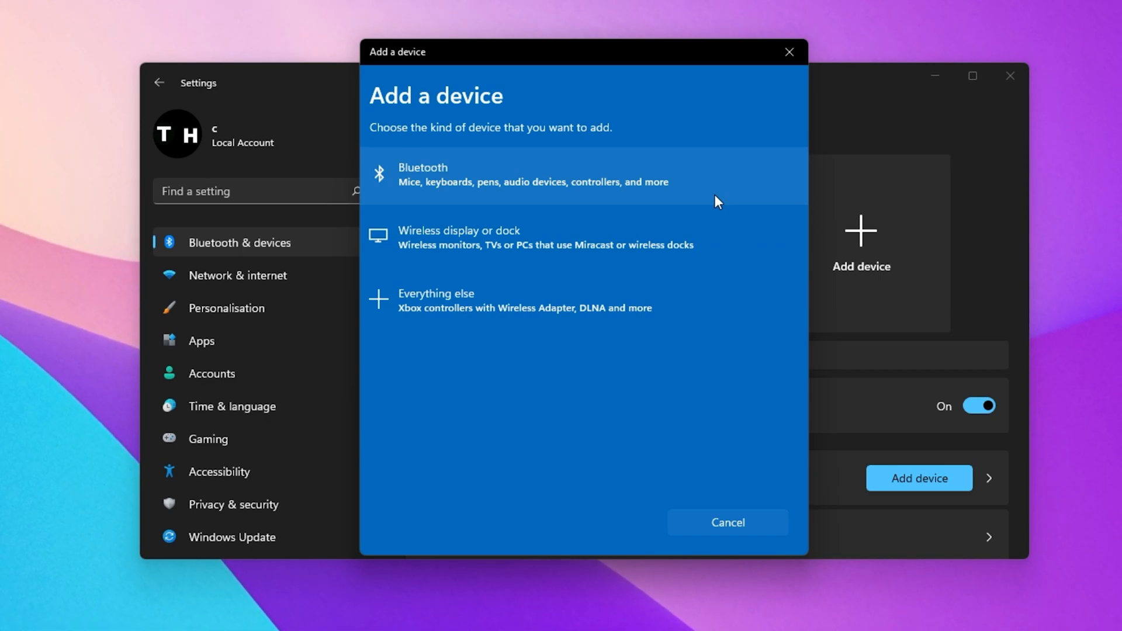
pyautogui.click(532, 175)
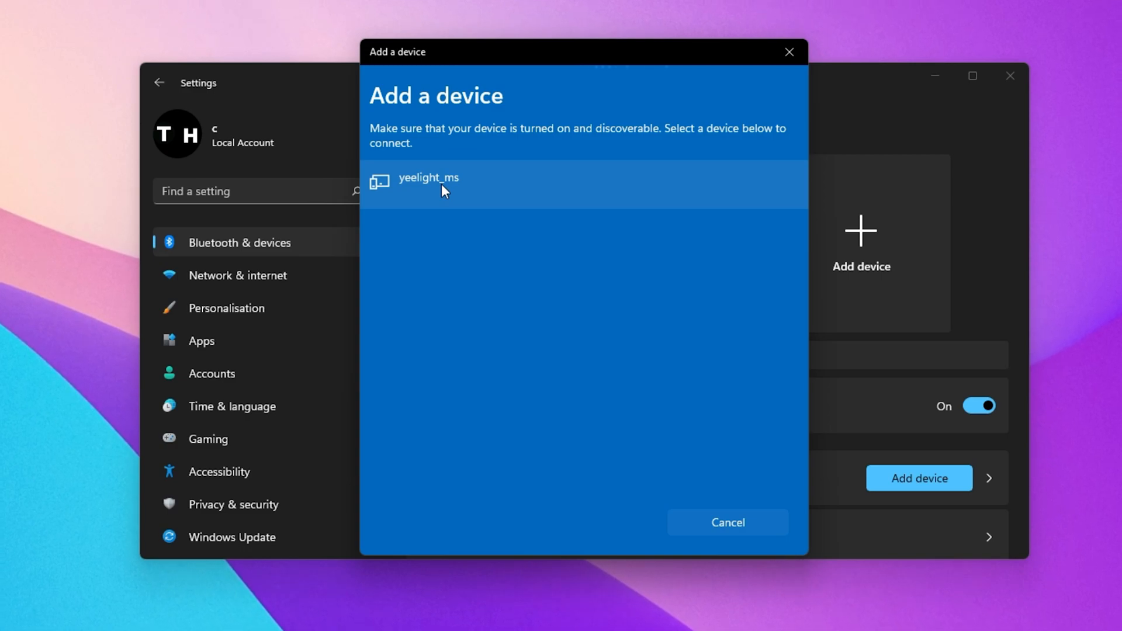
pyautogui.click(429, 183)
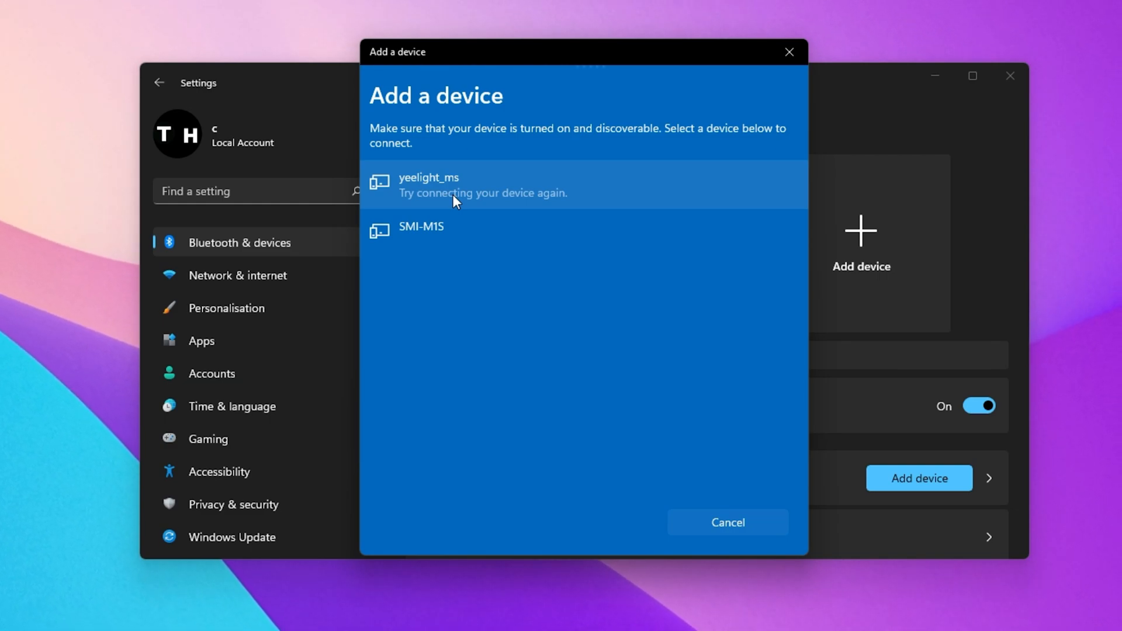
pyautogui.moveTo(790, 51)
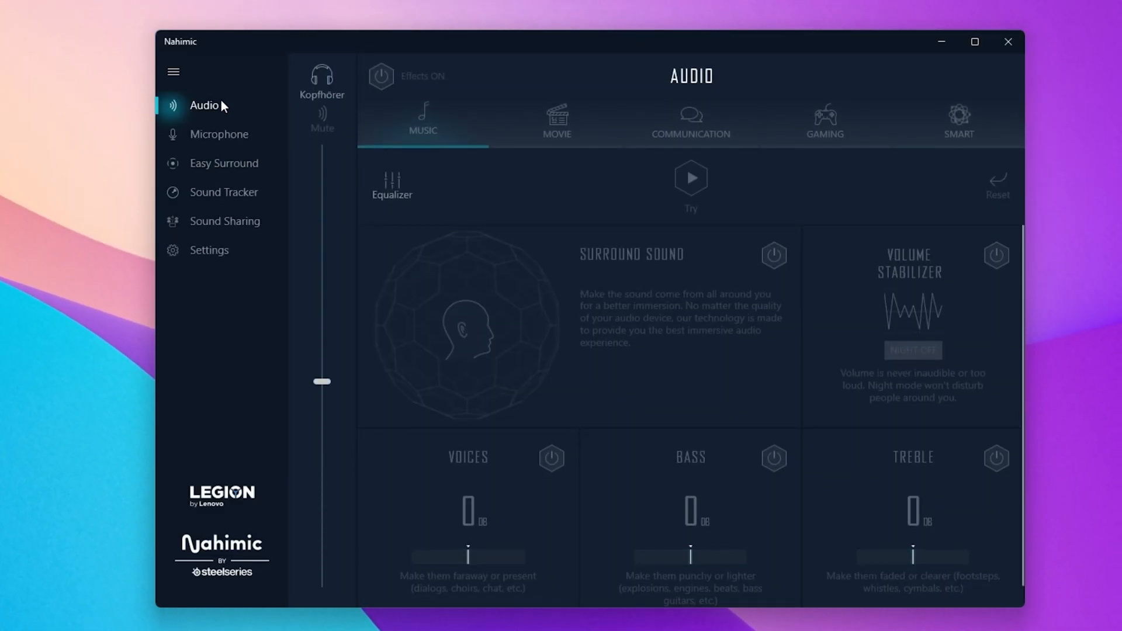
pyautogui.moveTo(631, 373)
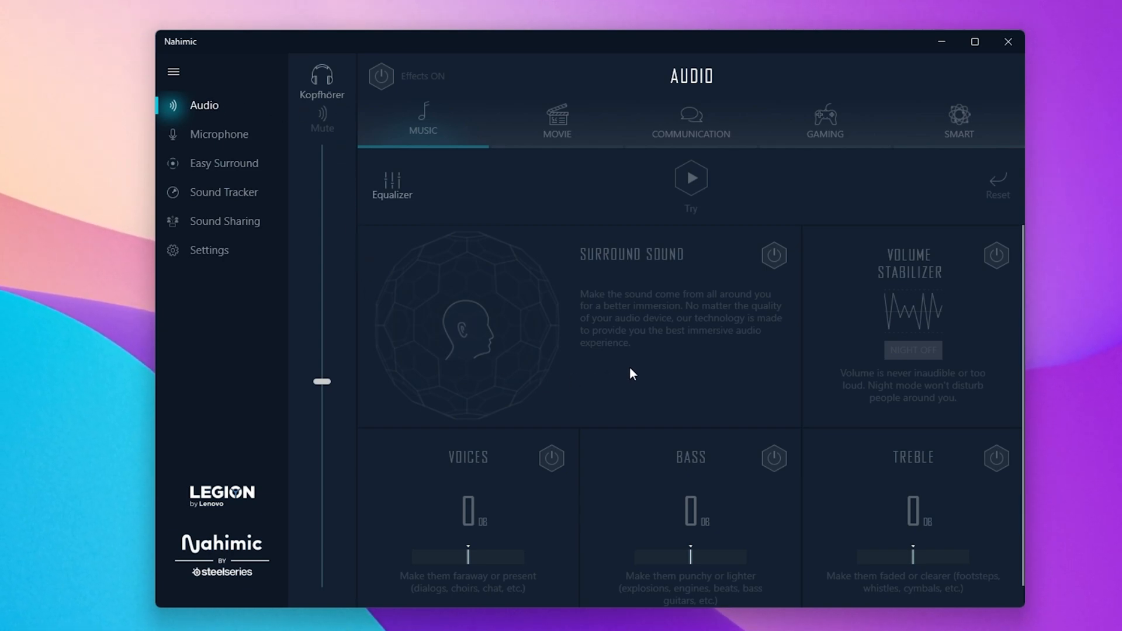
pyautogui.moveTo(818, 358)
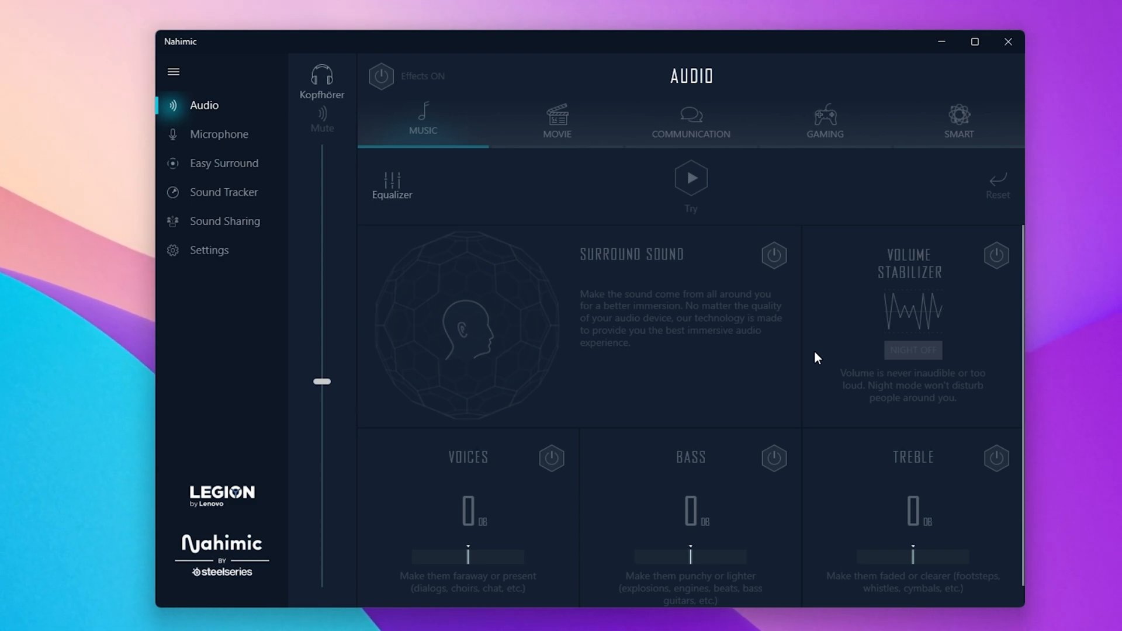
pyautogui.moveTo(391, 91)
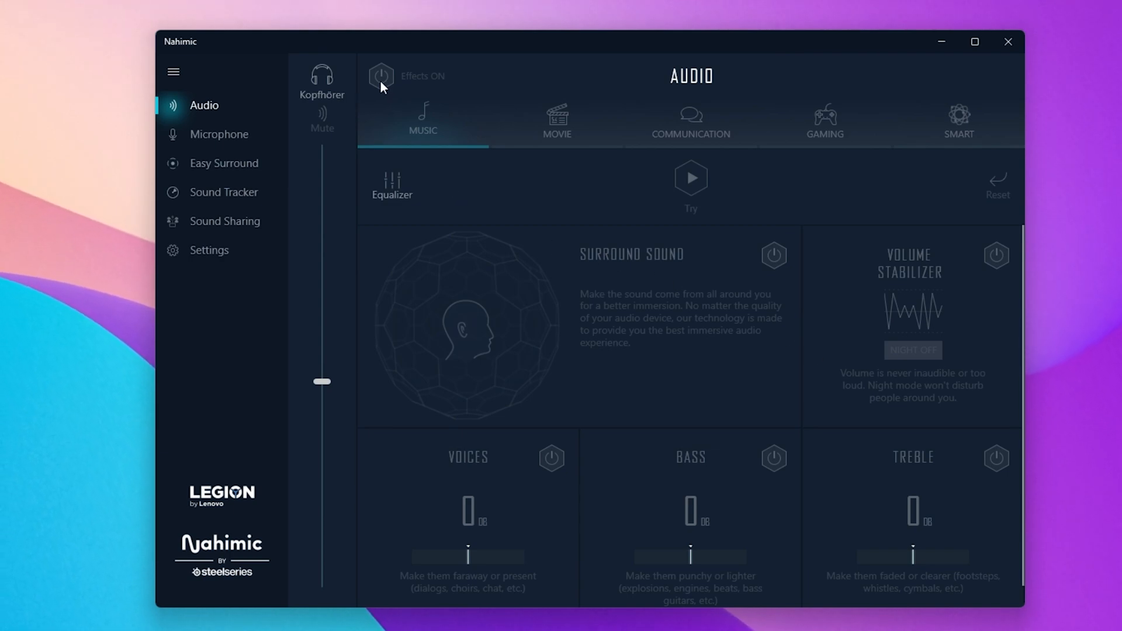
# - Switch to Nahimic's Microphone page to view Chat echo cancellation options
pyautogui.click(219, 134)
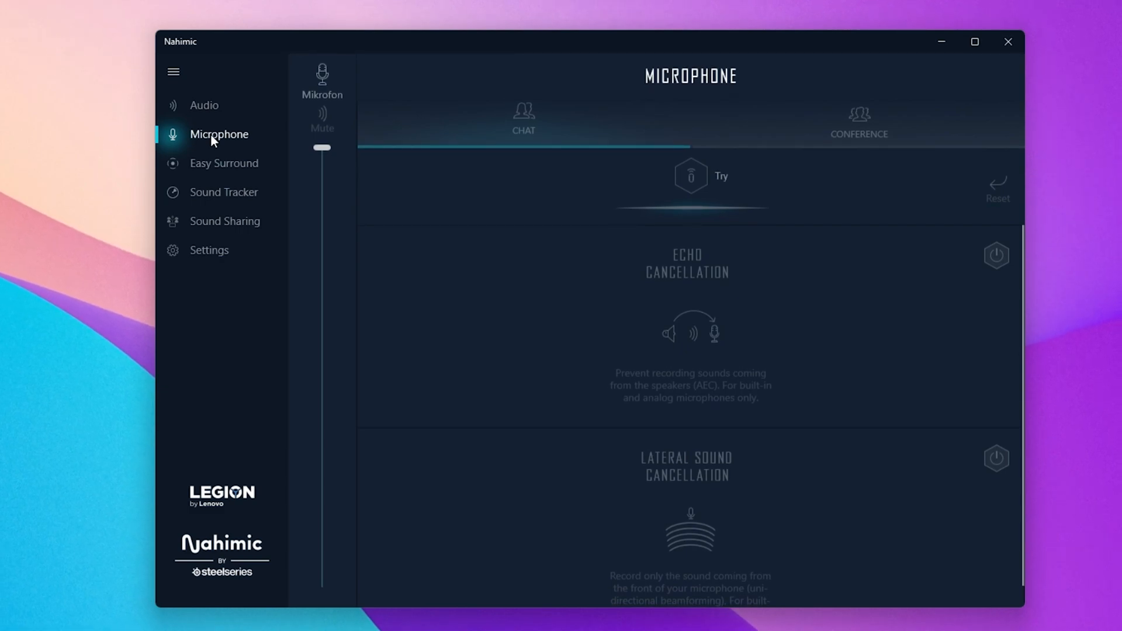
pyautogui.moveTo(348, 109)
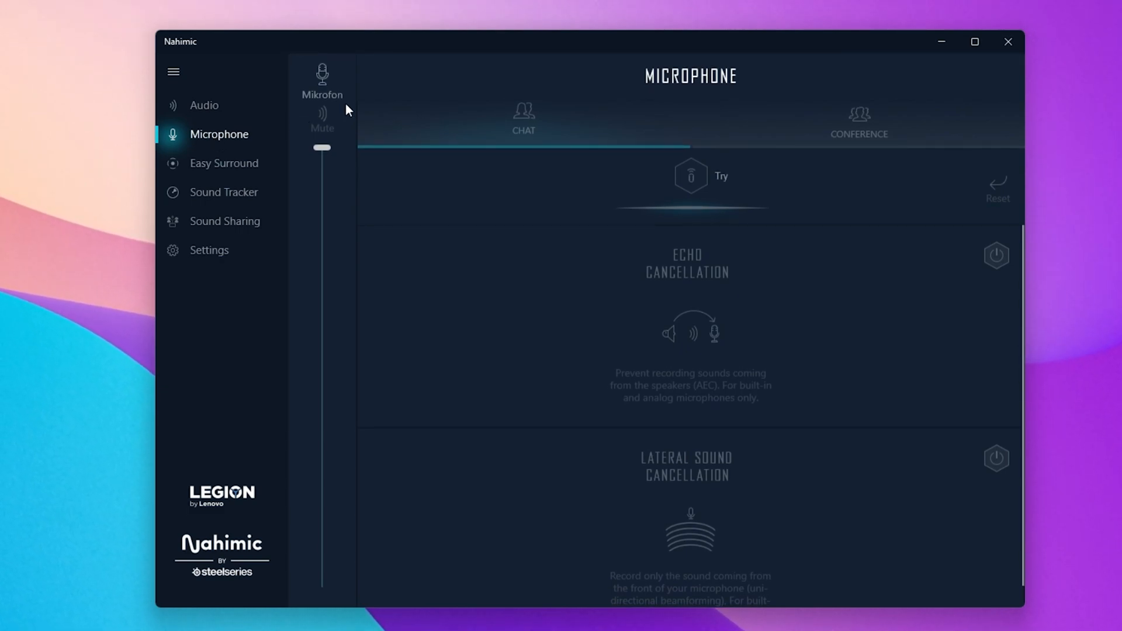